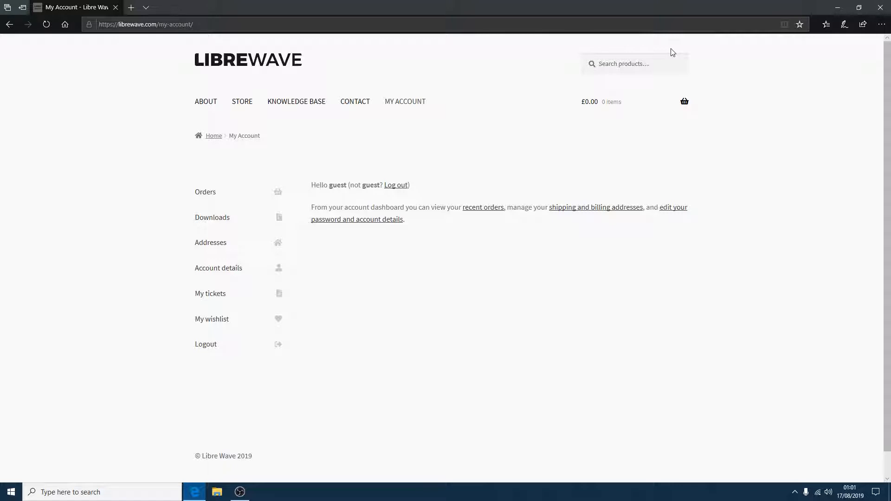
{"action": "mouse_move", "coordinate": [580, 160]}
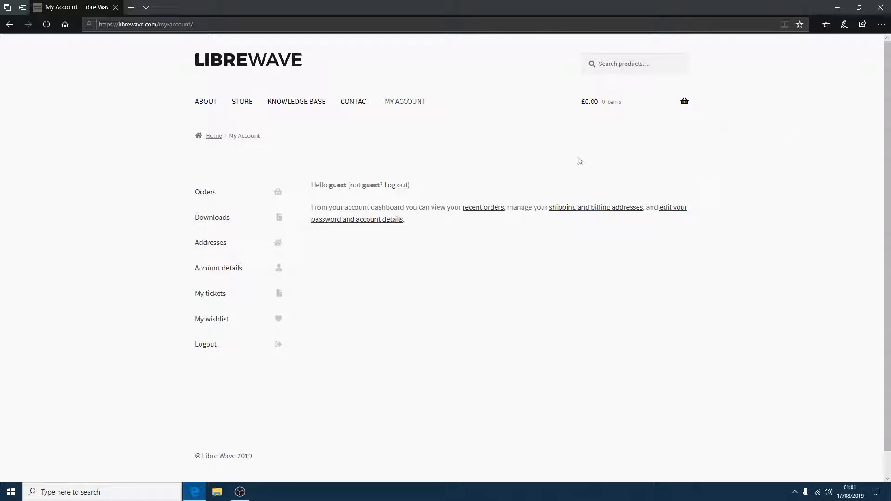
{"action": "mouse_move", "coordinate": [405, 102]}
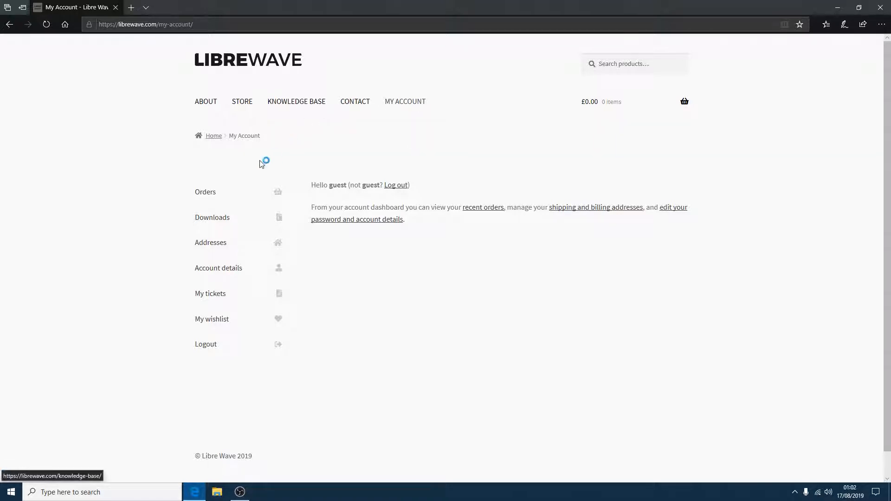
{"action": "mouse_move", "coordinate": [213, 196]}
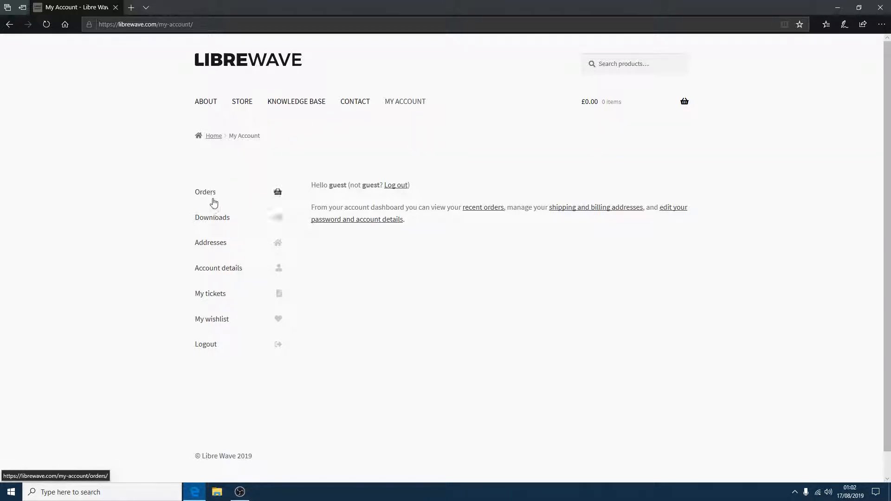
- Show the order history from the Libre Wave account sidebar
{"action": "left_click", "coordinate": [205, 192]}
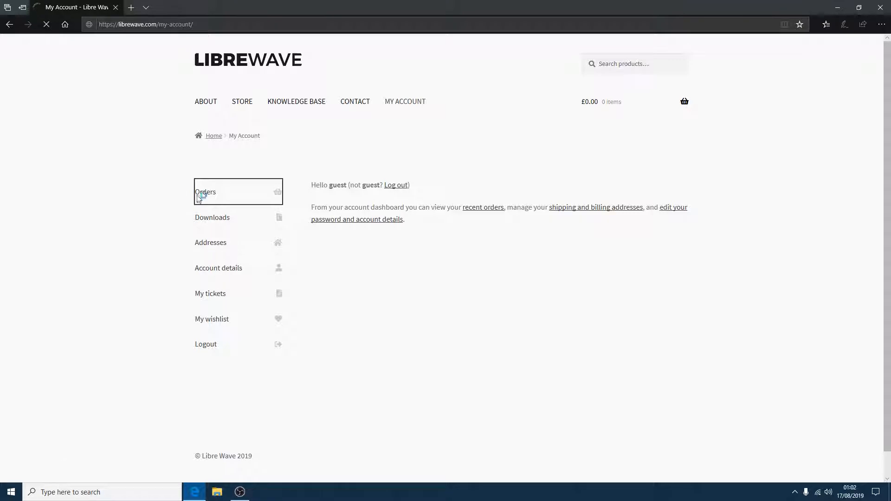
- From order #6080, download and save the Kazbek Windows installer
{"action": "left_click", "coordinate": [205, 192]}
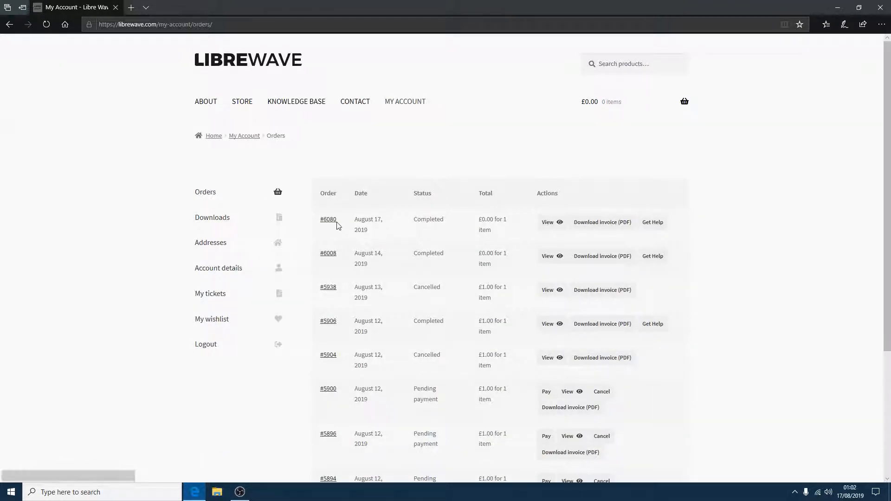
{"action": "left_click", "coordinate": [328, 219]}
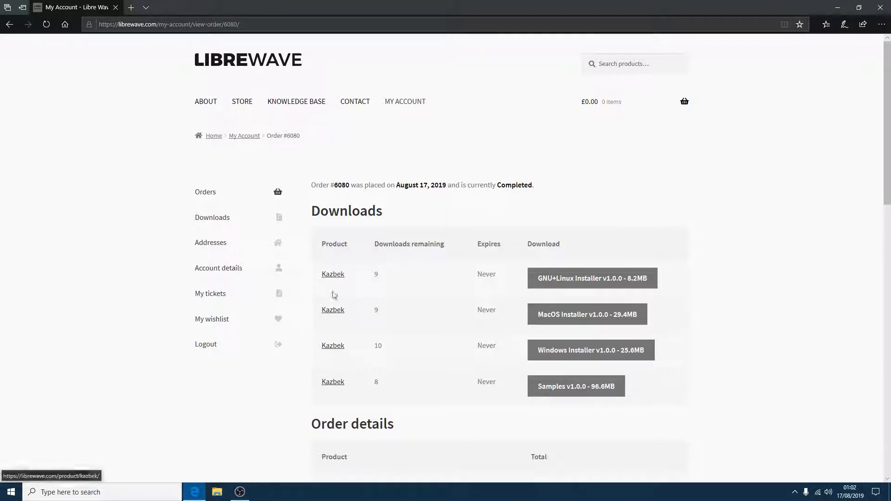
{"action": "mouse_move", "coordinate": [527, 275]}
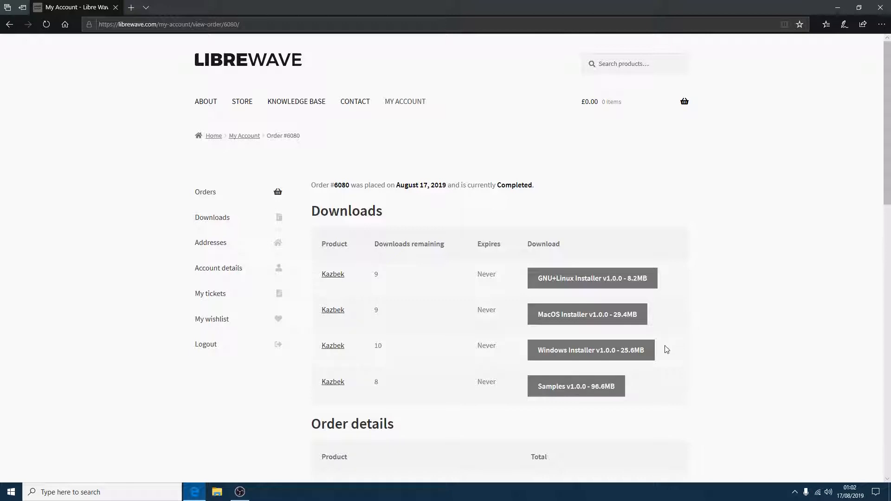
{"action": "left_click", "coordinate": [590, 349]}
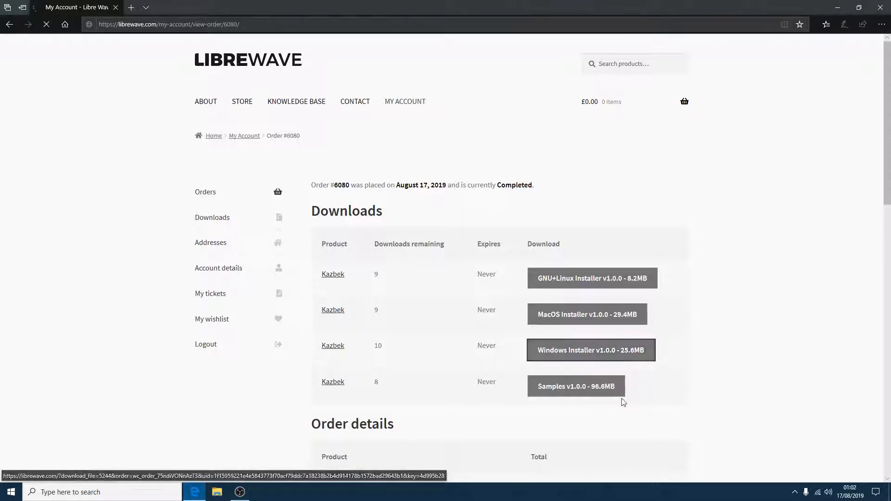
{"action": "left_click", "coordinate": [575, 386]}
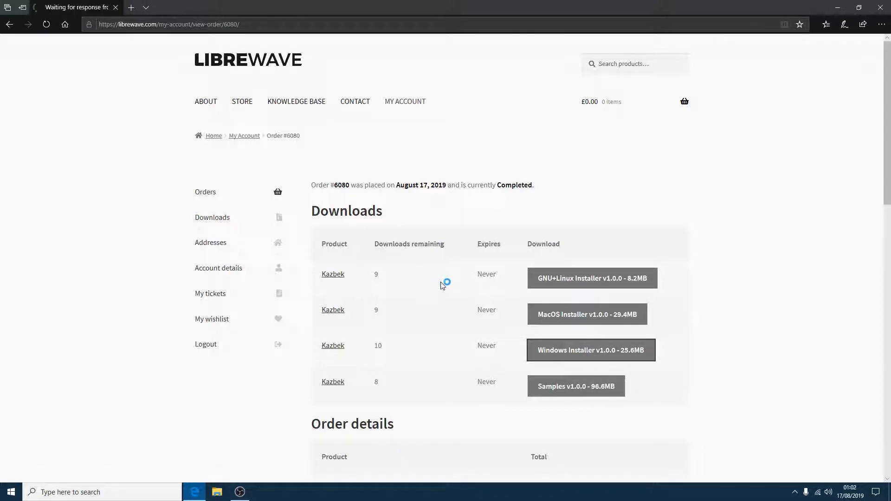
{"action": "left_click", "coordinate": [591, 278]}
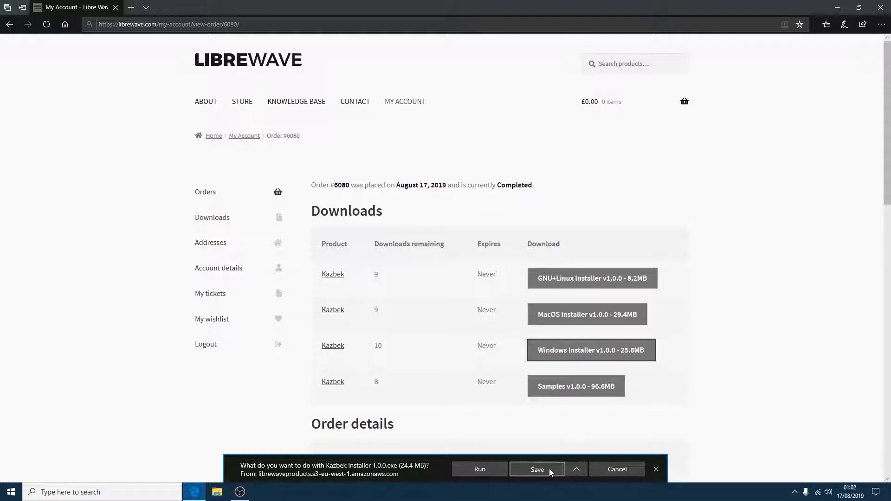
{"action": "left_click", "coordinate": [536, 469]}
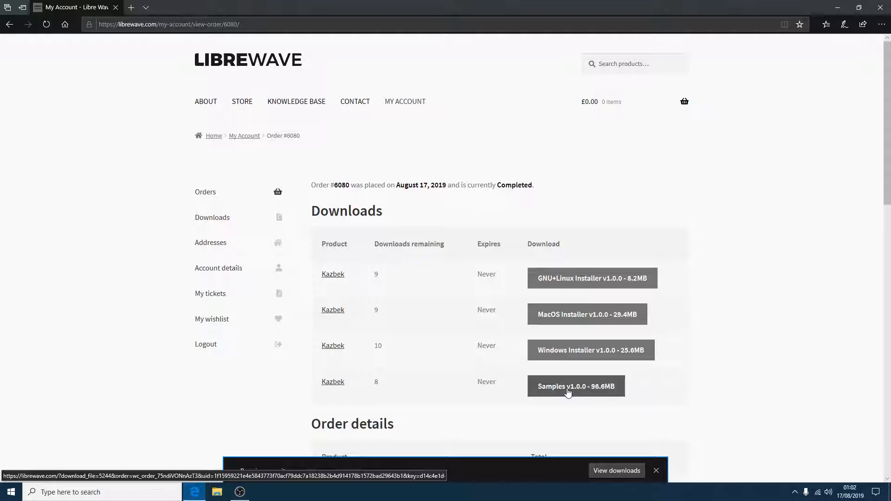
- Download and save the Kazbek samples file from the same order
{"action": "left_click", "coordinate": [576, 385]}
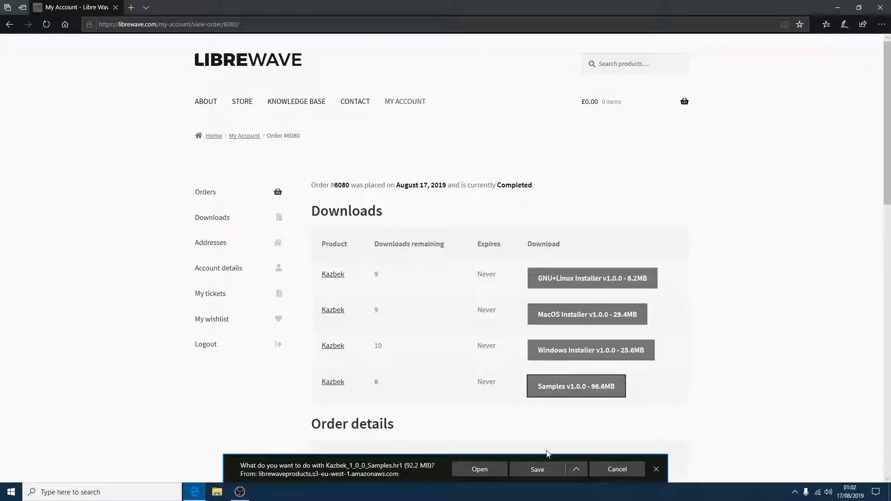
{"action": "left_click", "coordinate": [536, 469]}
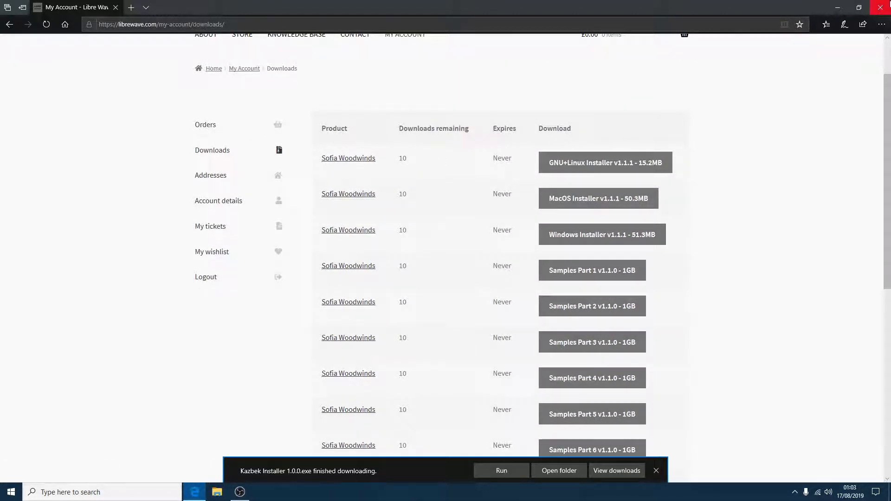
- Show the downloaded Kazbek installer and samples file in the Downloads folder
{"action": "left_click", "coordinate": [559, 470]}
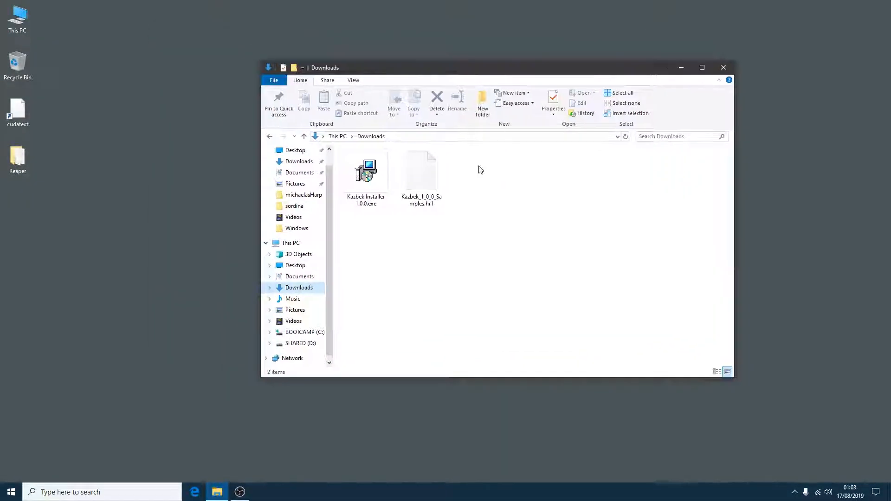
{"action": "left_click", "coordinate": [365, 171]}
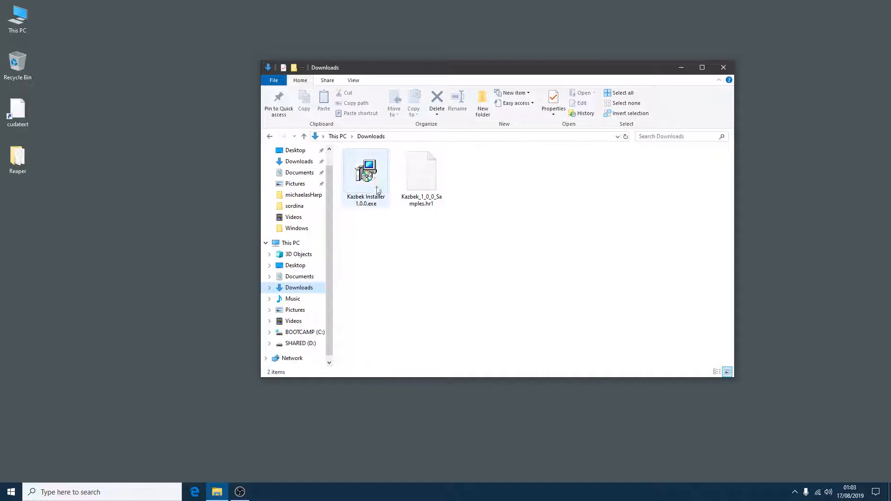
{"action": "left_click", "coordinate": [365, 171]}
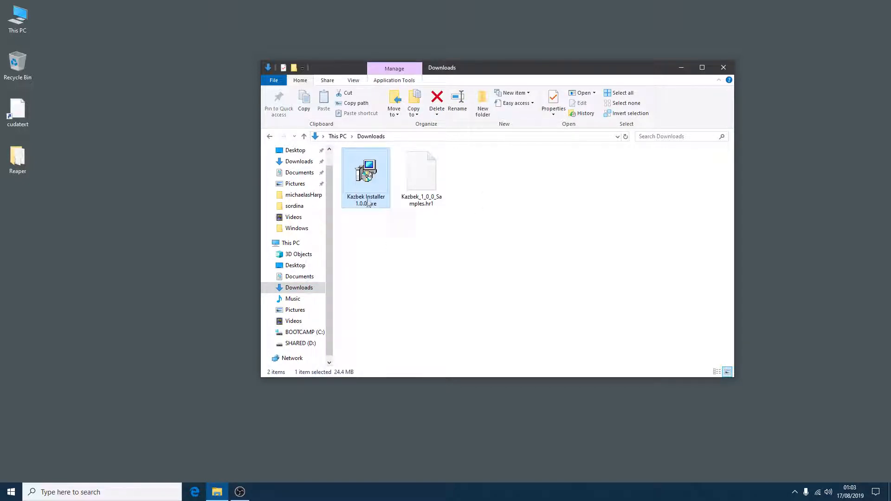
{"action": "mouse_move", "coordinate": [359, 182]}
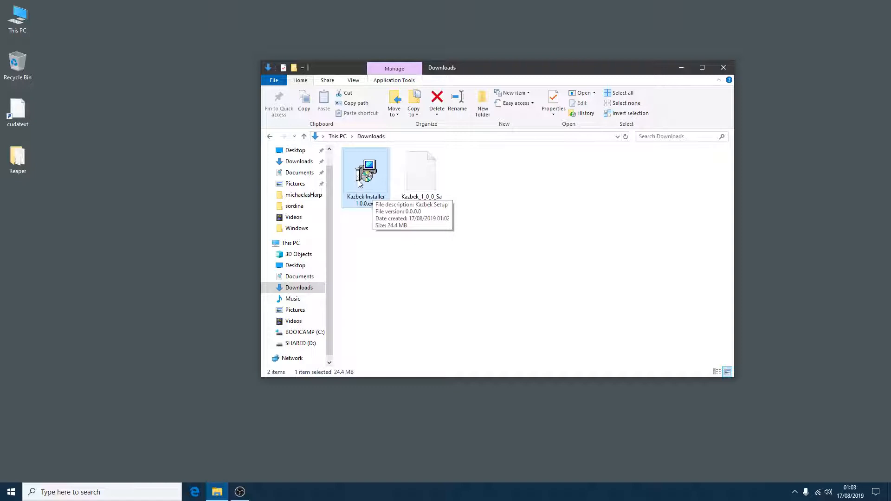
{"action": "left_click", "coordinate": [421, 172]}
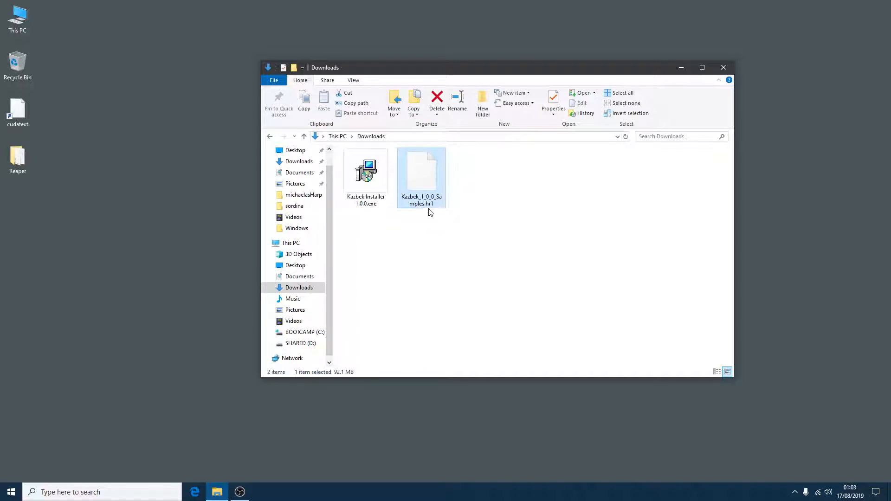
{"action": "mouse_move", "coordinate": [431, 209]}
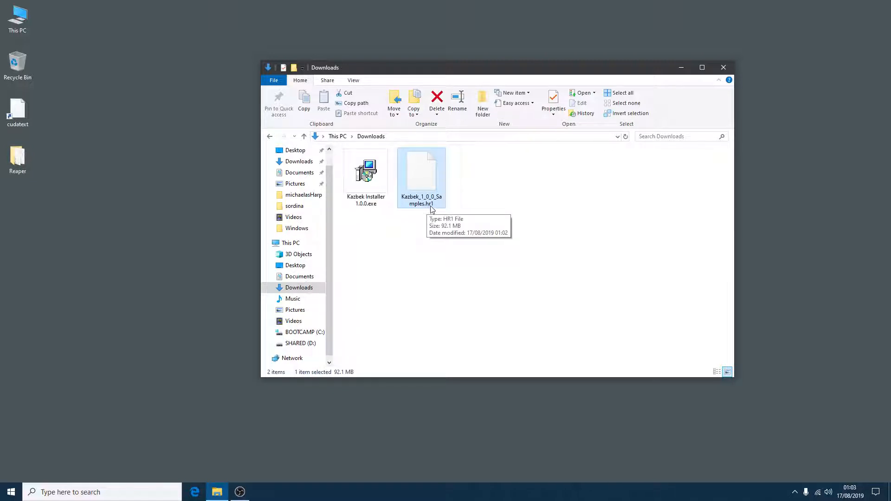
{"action": "left_click", "coordinate": [365, 176]}
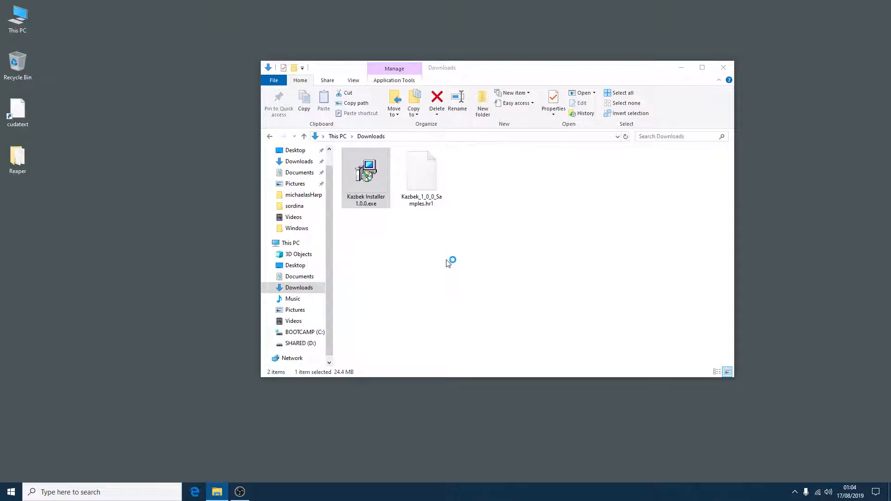
- Launch Kazbek Installer 1.0.0.exe and run it anyway past the SmartScreen warning
{"action": "double_click", "coordinate": [366, 173]}
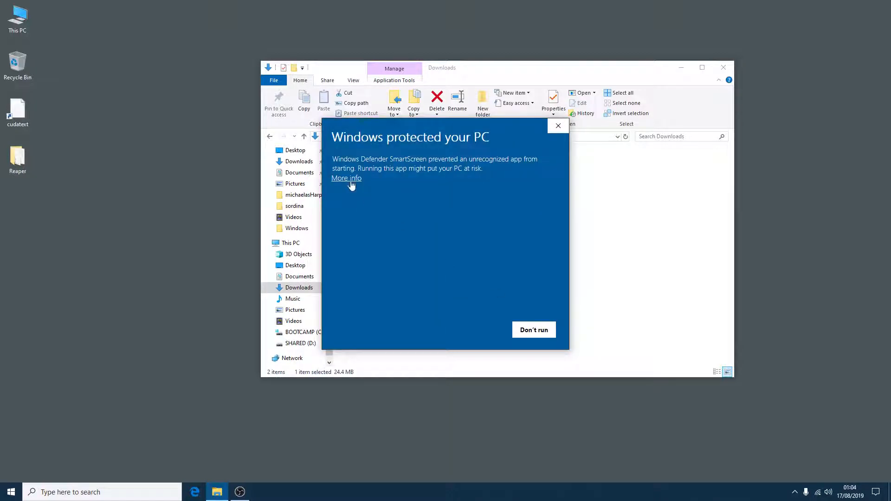
{"action": "left_click", "coordinate": [345, 178]}
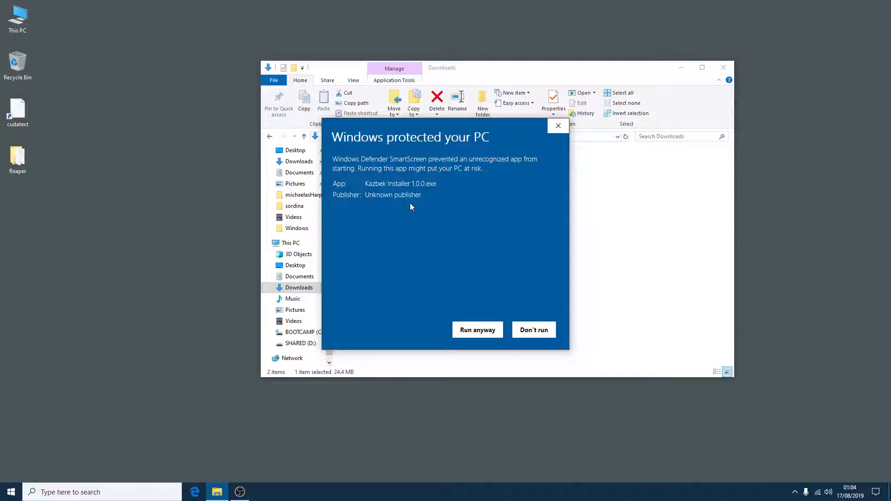
{"action": "mouse_move", "coordinate": [477, 329]}
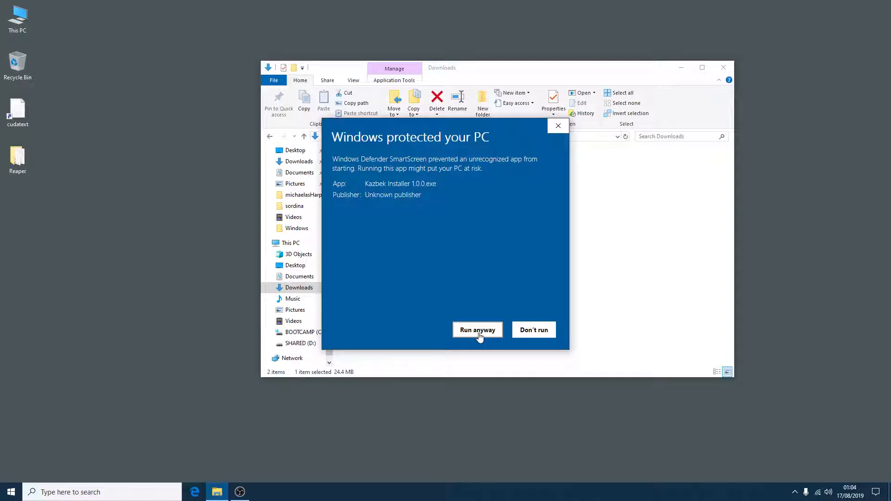
{"action": "left_click", "coordinate": [478, 329]}
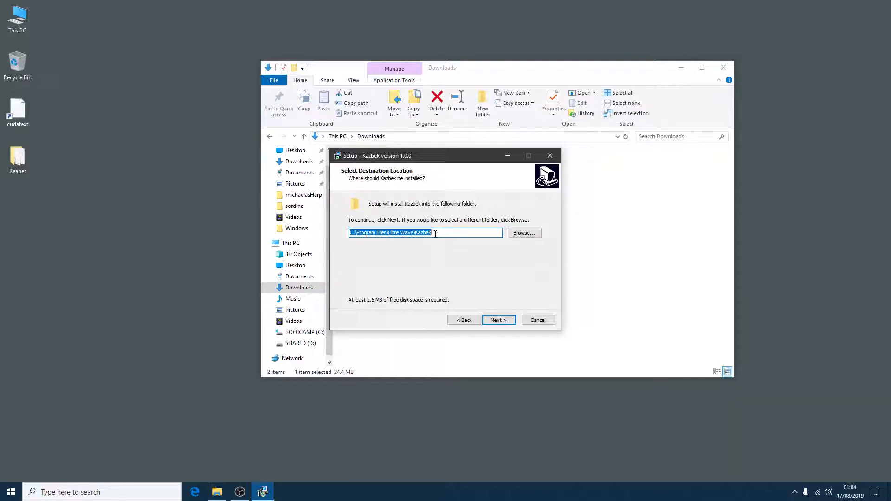
- Install Kazbek with default install and VST2 plugin folders and all components
{"action": "left_click", "coordinate": [497, 320]}
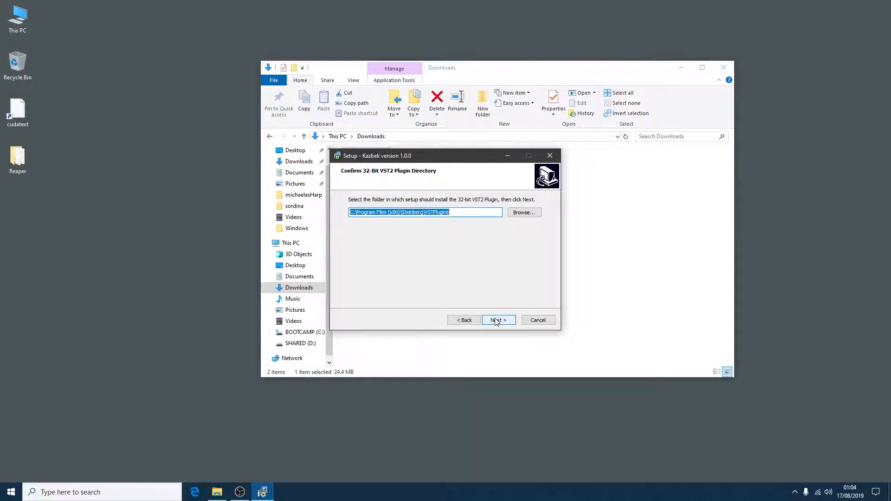
{"action": "left_click", "coordinate": [497, 320]}
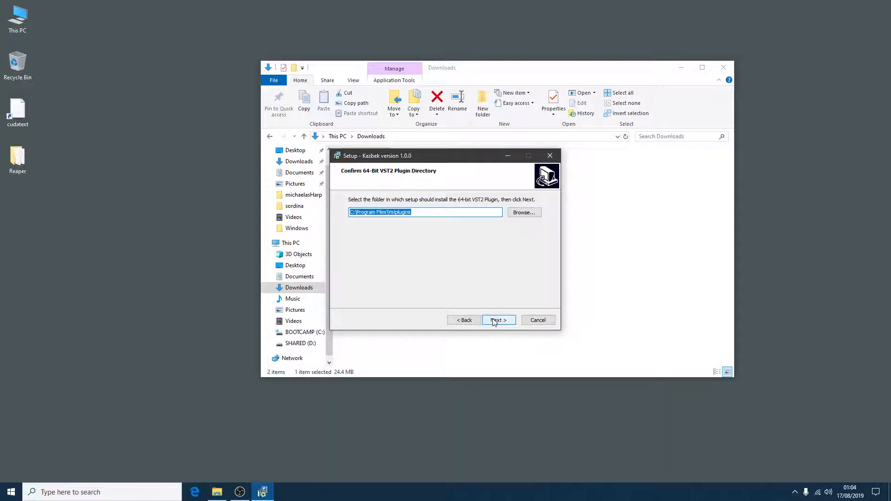
{"action": "left_click", "coordinate": [498, 320]}
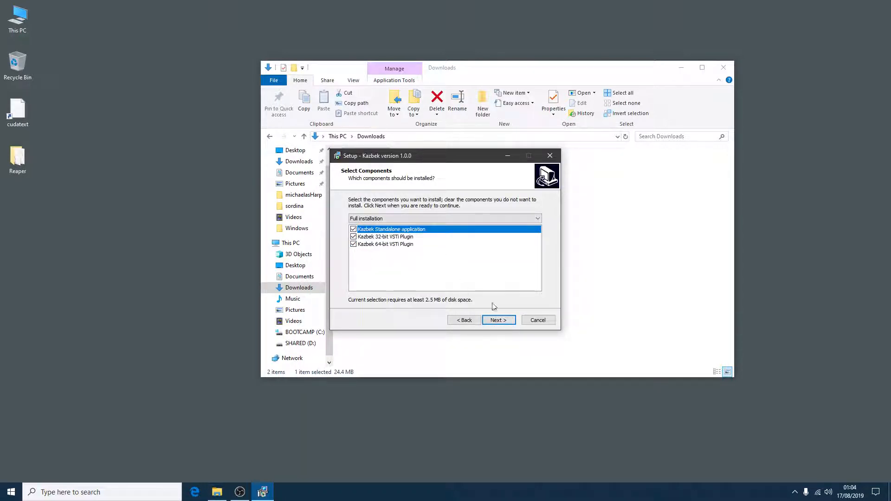
{"action": "left_click", "coordinate": [498, 319]}
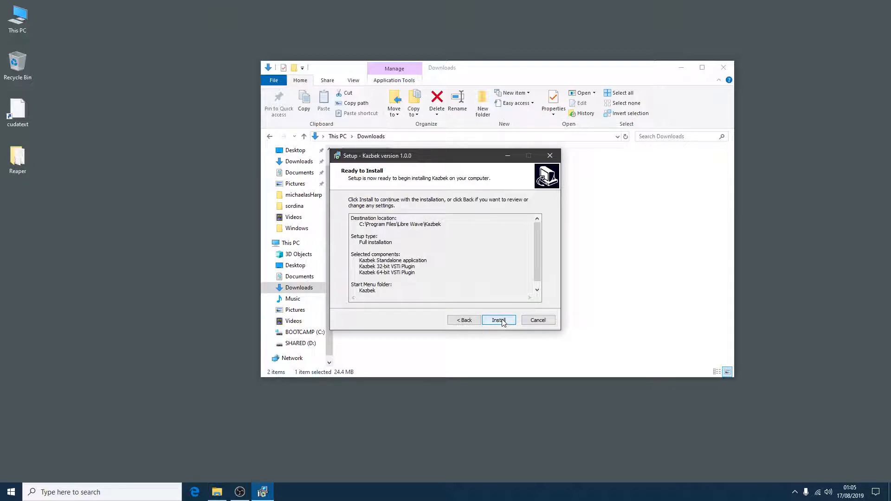
{"action": "left_click", "coordinate": [499, 320]}
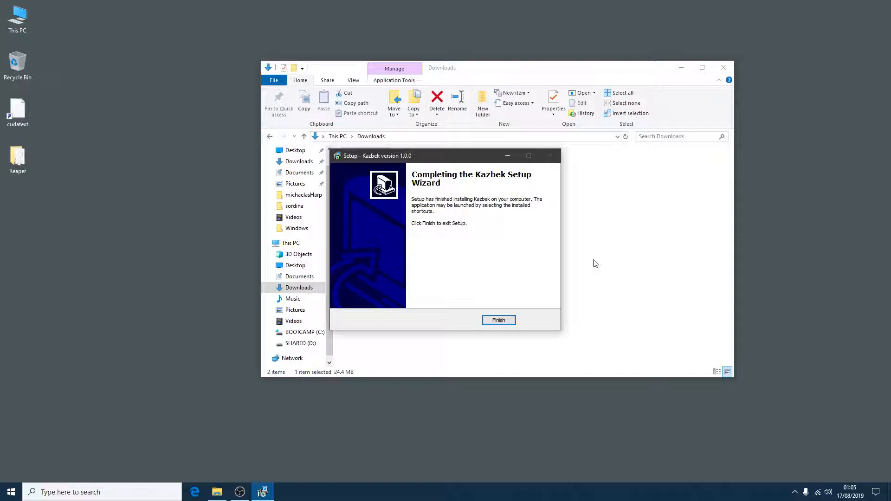
- Delete Kazbek Installer 1.0.0.exe from Downloads, leaving only the samples .hr1 file
{"action": "left_click", "coordinate": [498, 319]}
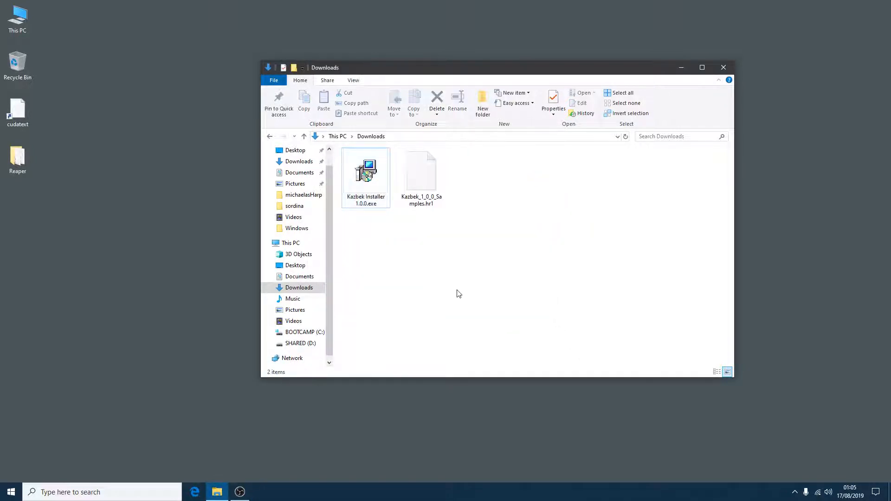
{"action": "left_click", "coordinate": [365, 170]}
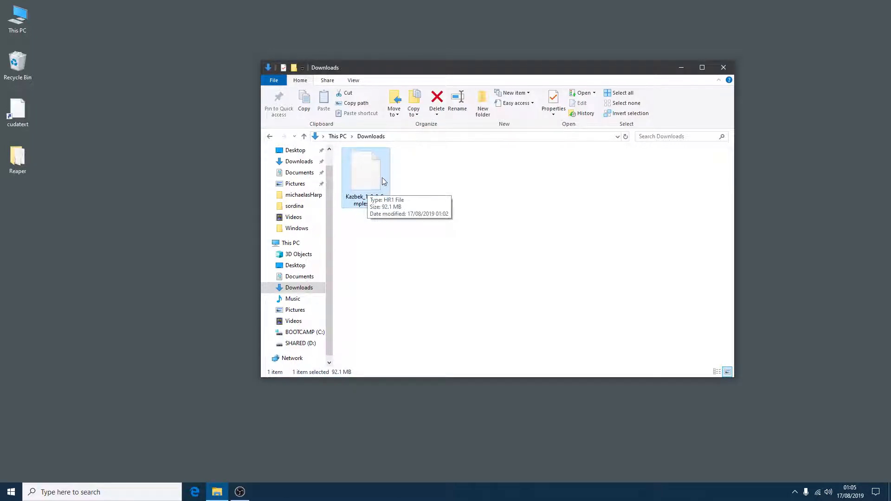
{"action": "mouse_move", "coordinate": [398, 189]}
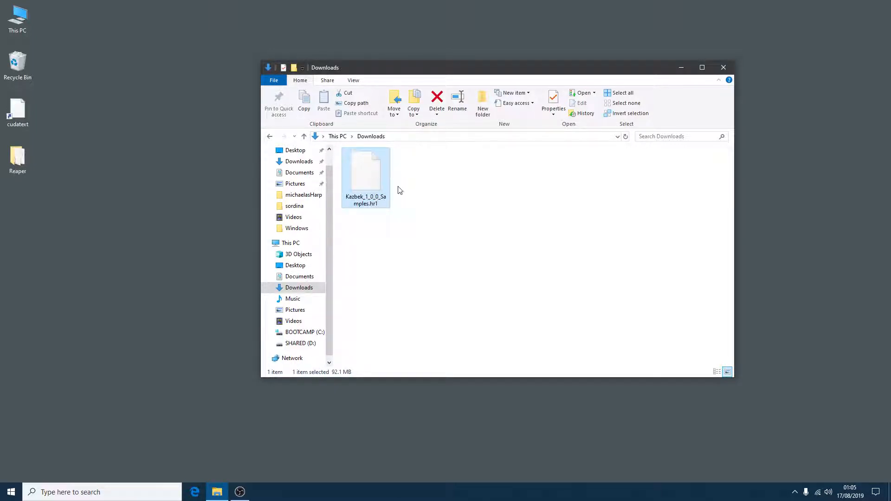
{"action": "left_click", "coordinate": [445, 195]}
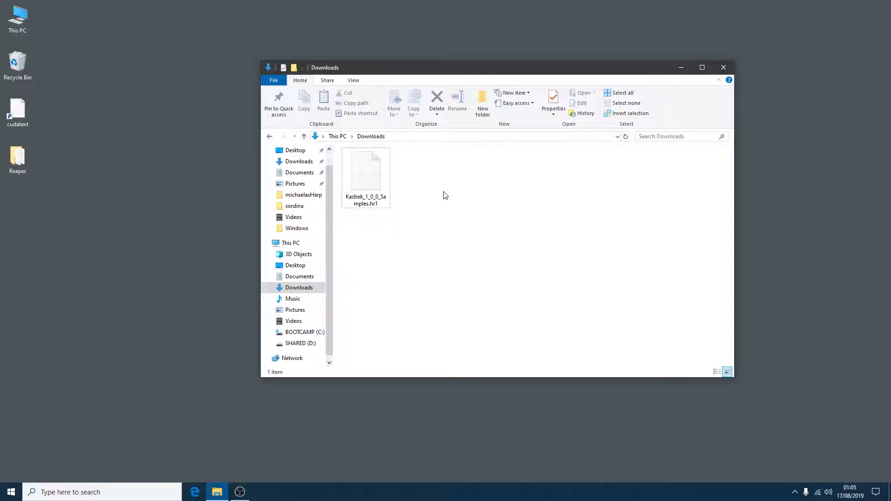
- Find Kazbek in Windows Start search and launch the app
{"action": "type", "text": "kazbek"}
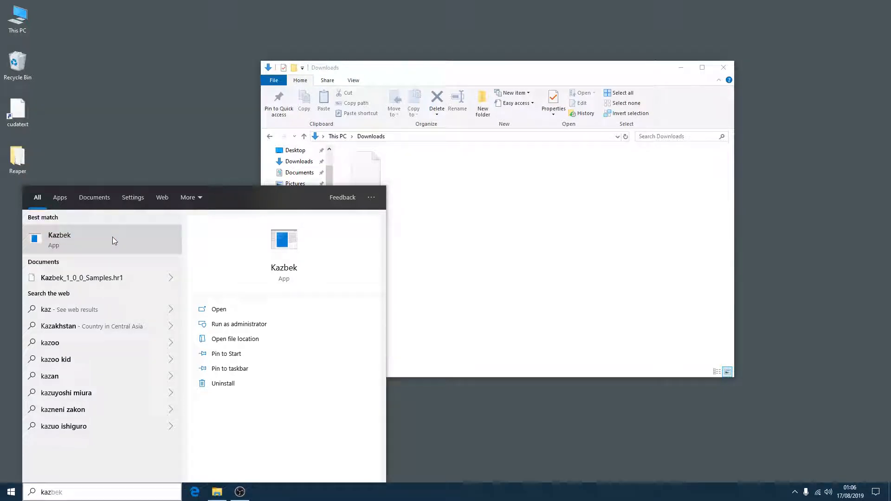
{"action": "left_click", "coordinate": [59, 239]}
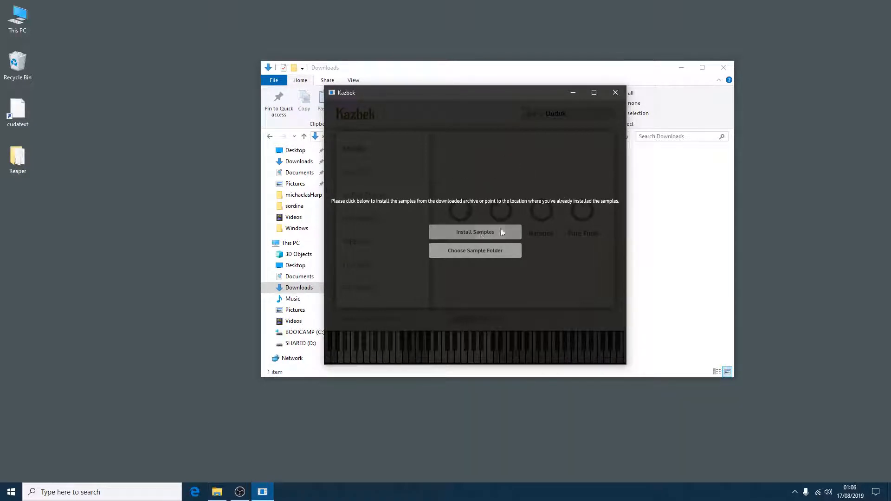
{"action": "mouse_move", "coordinate": [543, 212]}
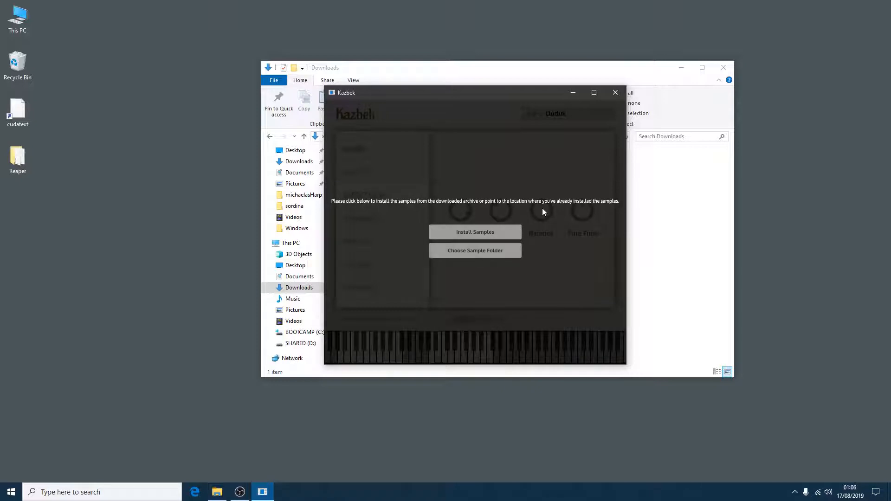
{"action": "mouse_move", "coordinate": [549, 213]}
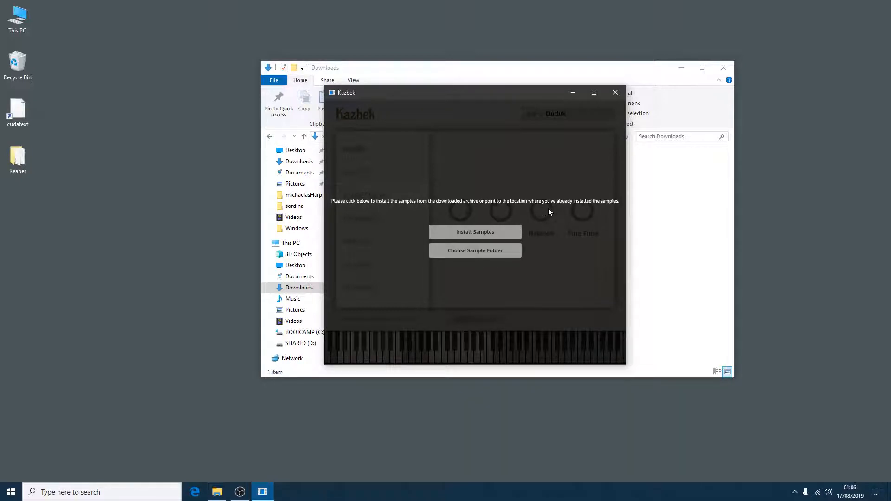
- Start Install Samples and choose Kazbek_1_0_0_Samples.hr1 from Downloads as the archive
{"action": "left_click", "coordinate": [615, 92]}
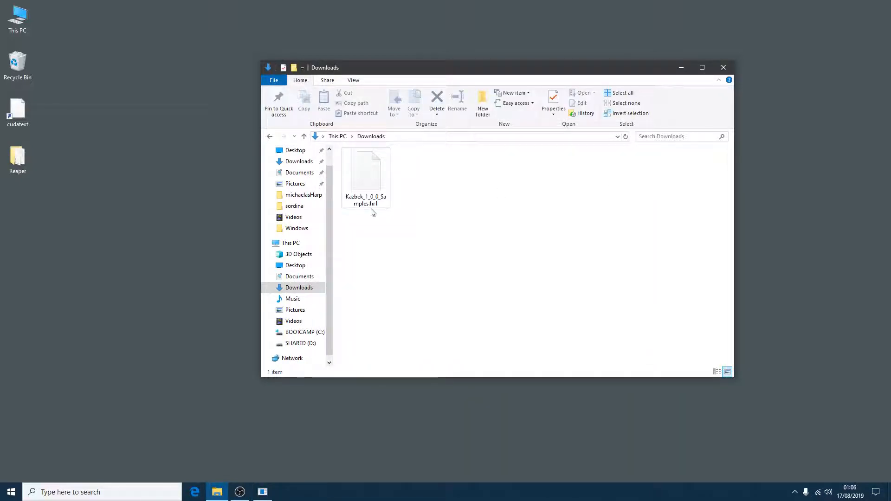
{"action": "mouse_move", "coordinate": [365, 171]}
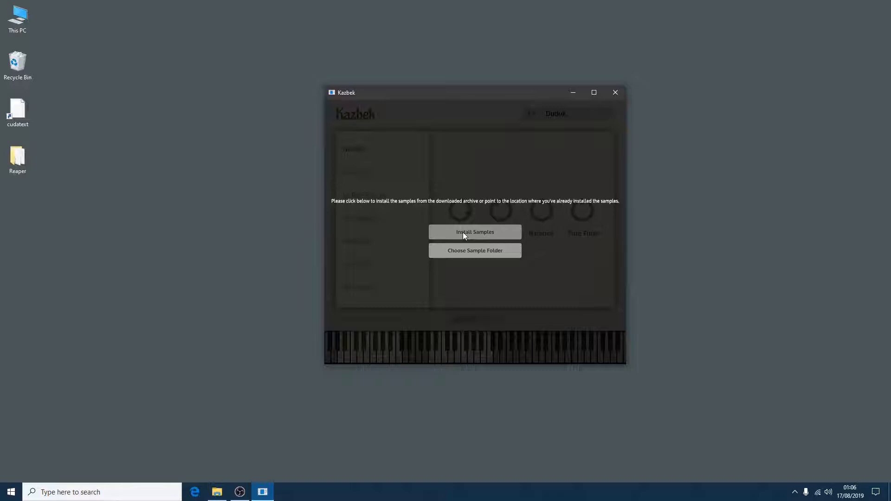
{"action": "mouse_move", "coordinate": [539, 205]}
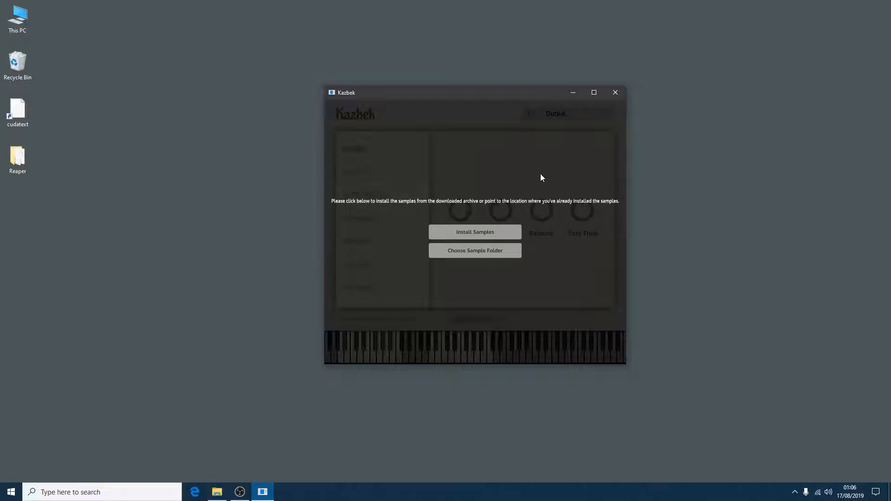
{"action": "mouse_move", "coordinate": [464, 228]}
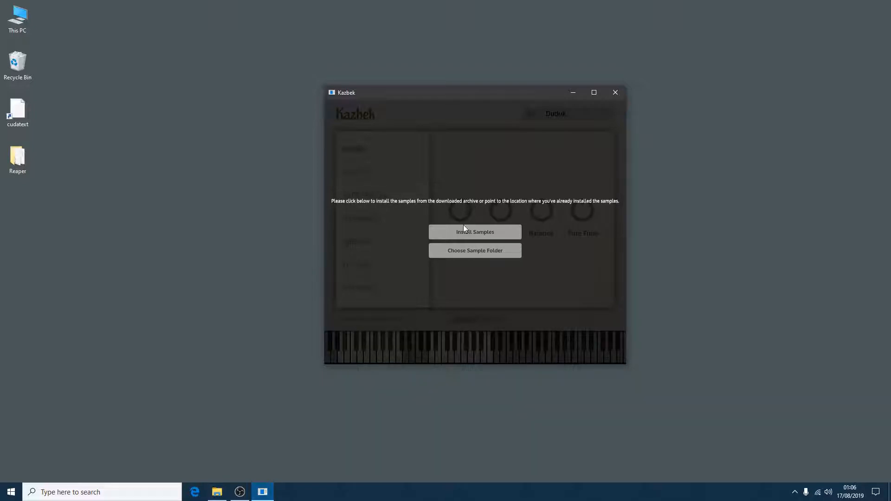
{"action": "left_click", "coordinate": [474, 232]}
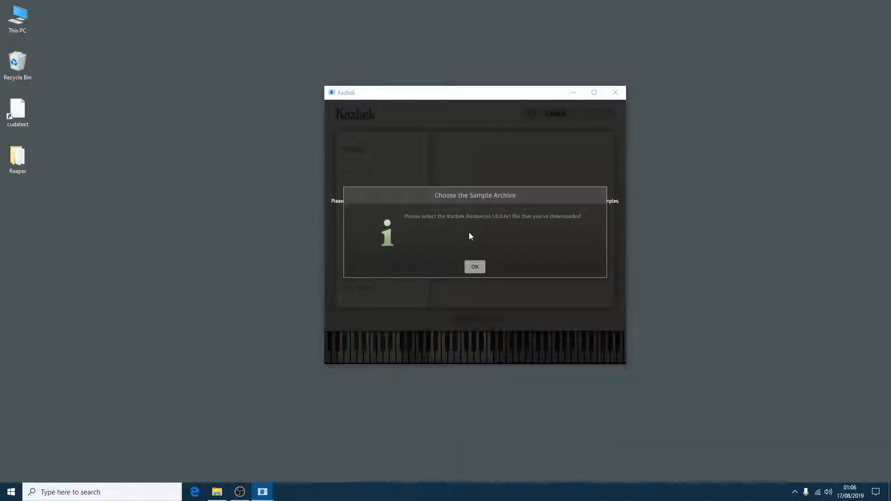
{"action": "mouse_move", "coordinate": [506, 223]}
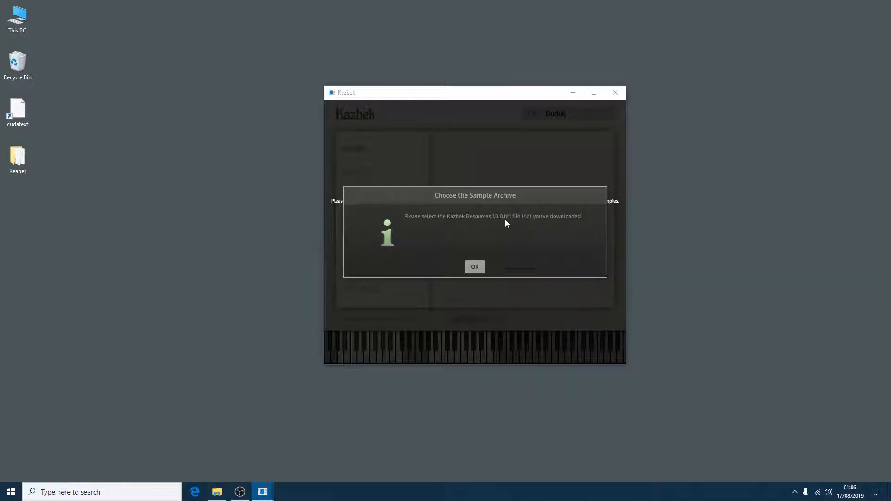
{"action": "left_click", "coordinate": [473, 266]}
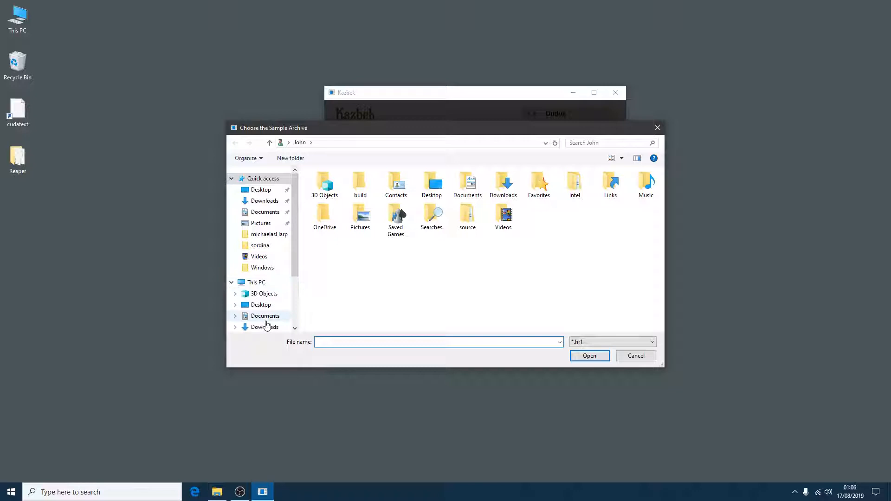
{"action": "left_click", "coordinate": [264, 327]}
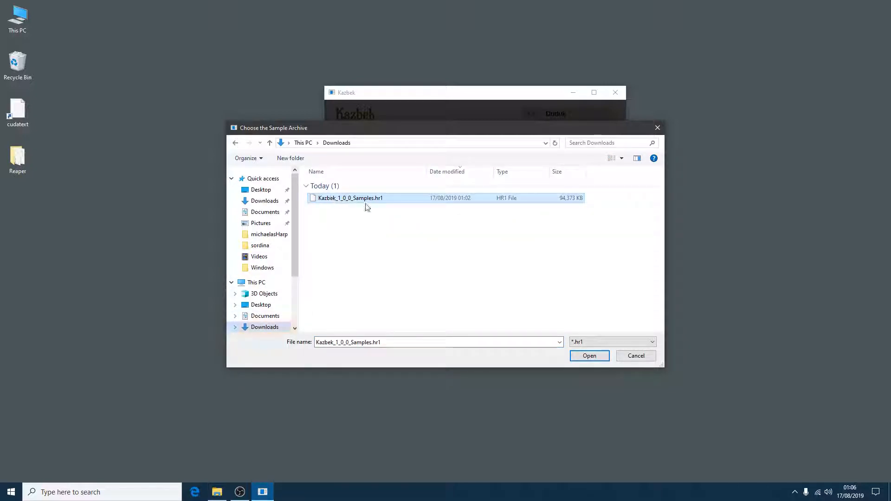
{"action": "left_click", "coordinate": [589, 356]}
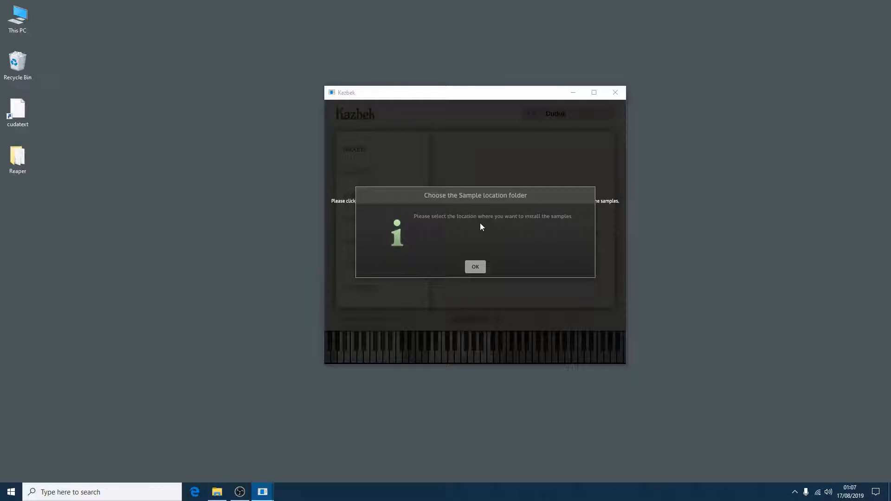
{"action": "mouse_move", "coordinate": [494, 233]}
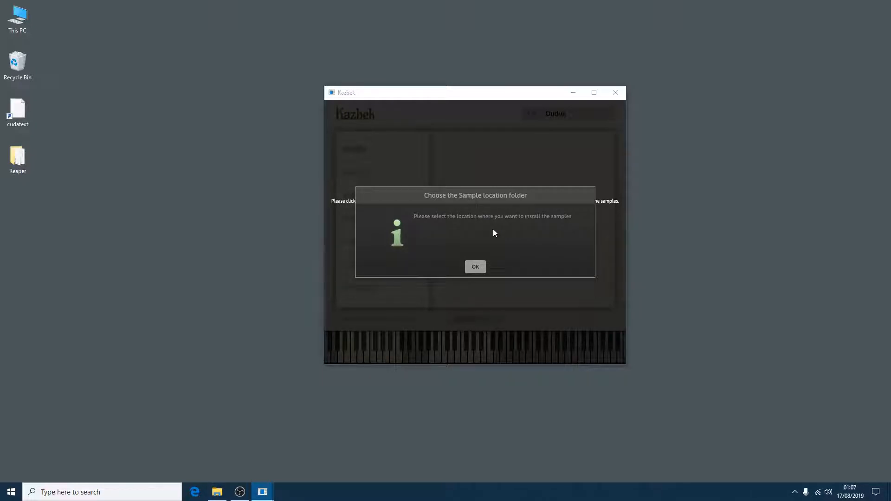
- Create a kazbek-samples folder on the Desktop and set it as the sample destination
{"action": "left_click", "coordinate": [475, 266]}
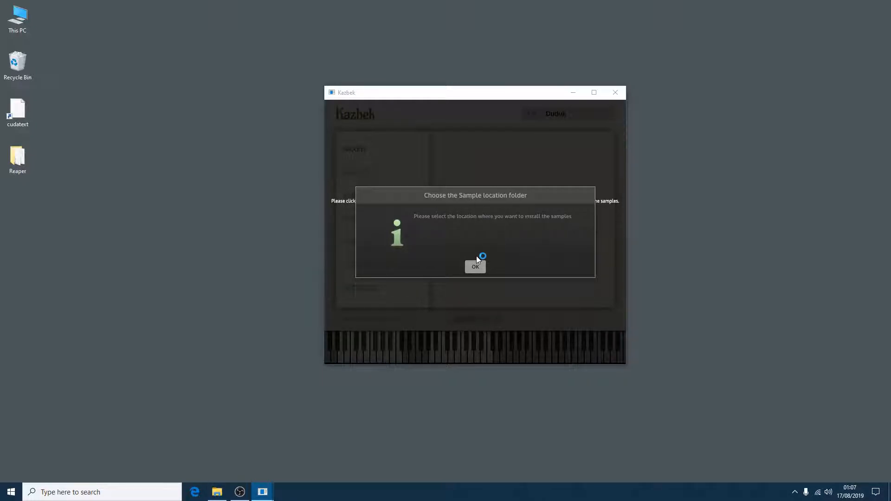
{"action": "left_click", "coordinate": [475, 266]}
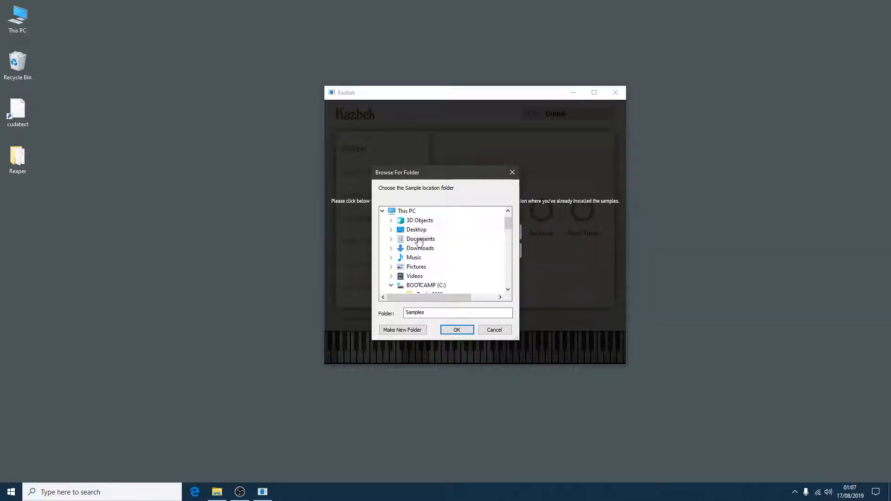
{"action": "left_click", "coordinate": [416, 230]}
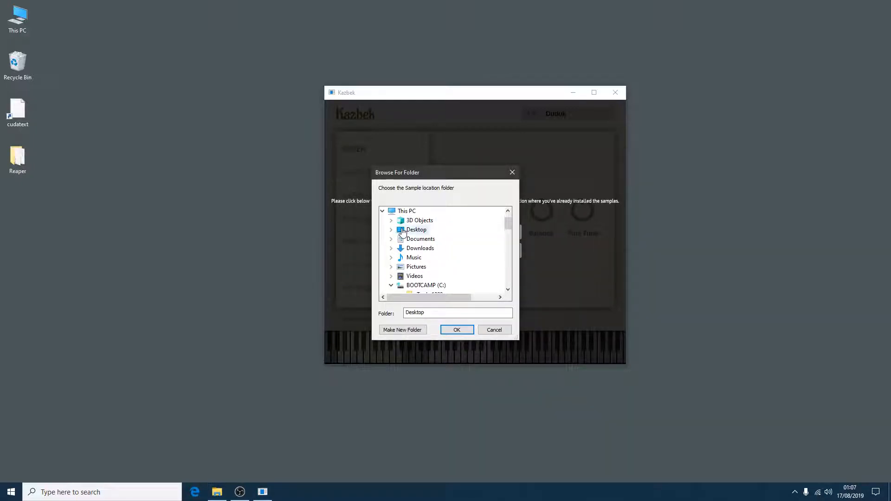
{"action": "left_click", "coordinate": [402, 329]}
{"action": "type", "text": "k"}
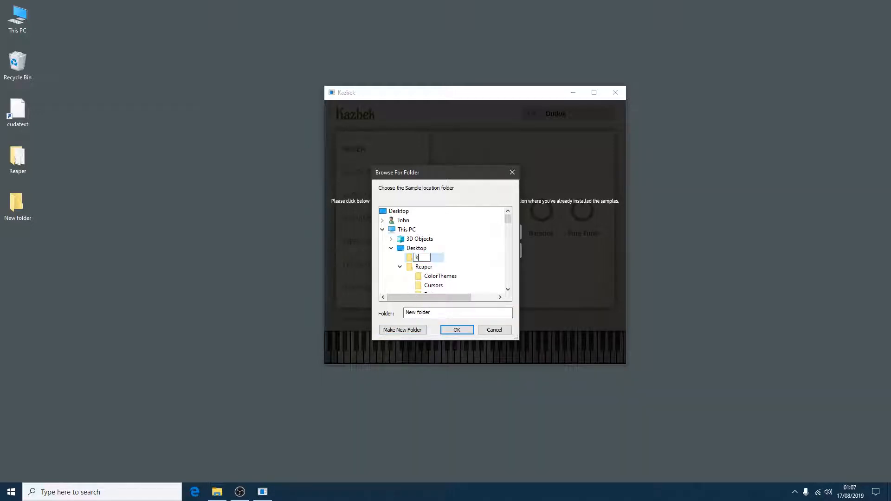
{"action": "type", "text": "azbek"}
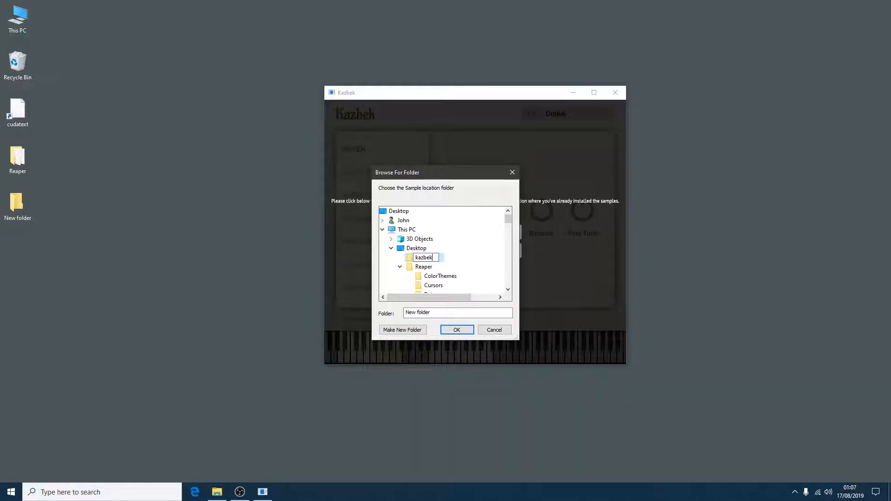
{"action": "type", "text": "-samples"}
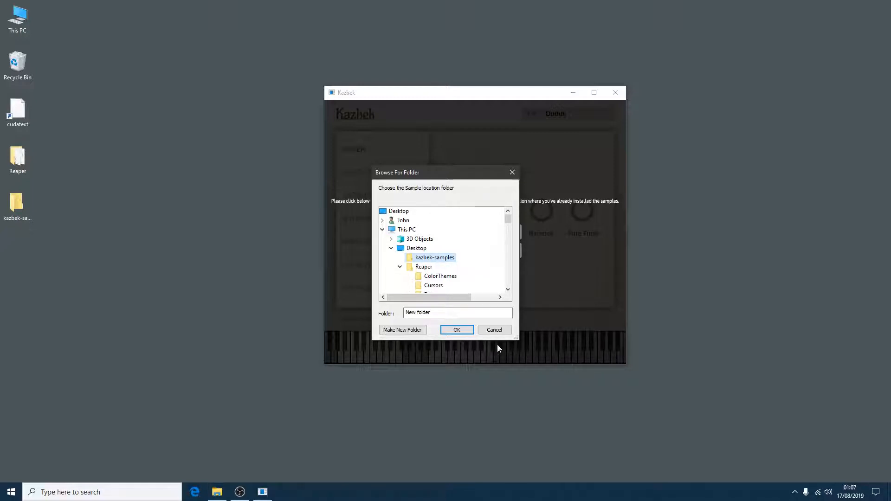
{"action": "left_click", "coordinate": [457, 330]}
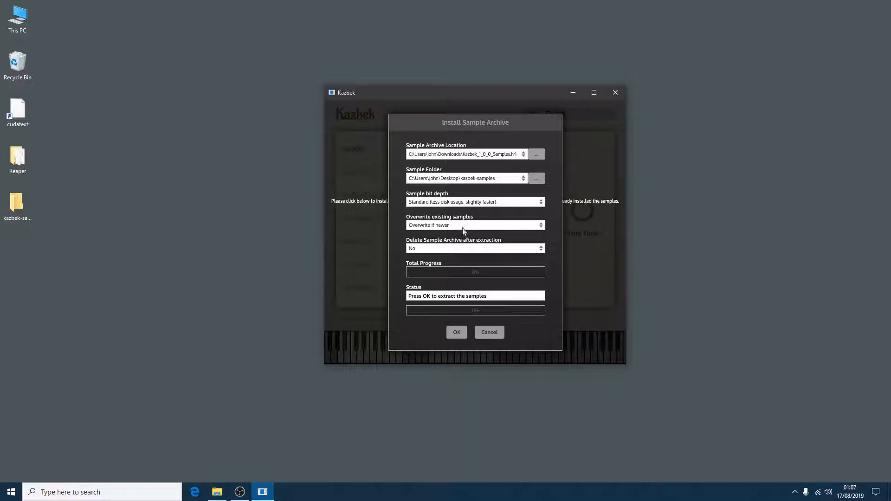
{"action": "mouse_move", "coordinate": [450, 167]}
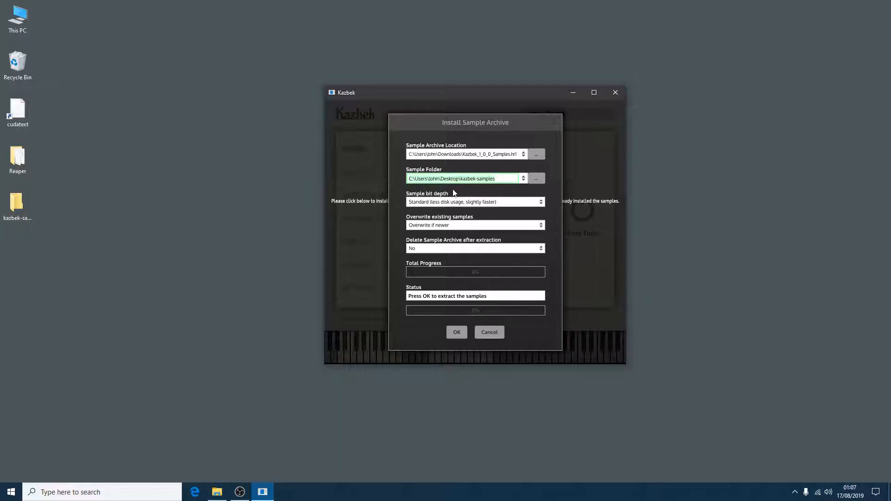
- Keep Standard bit depth, overwrite-if-newer, keep the archive after extraction, and start extracting
{"action": "left_click", "coordinate": [474, 202]}
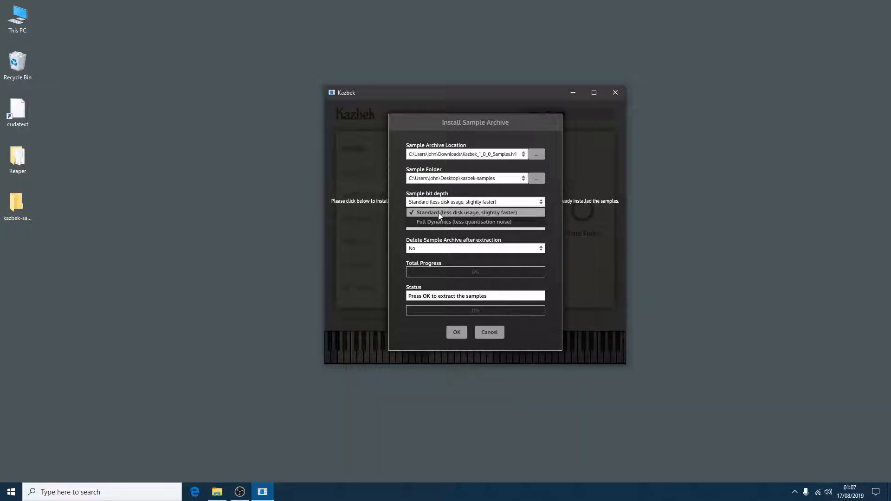
{"action": "mouse_move", "coordinate": [453, 215]}
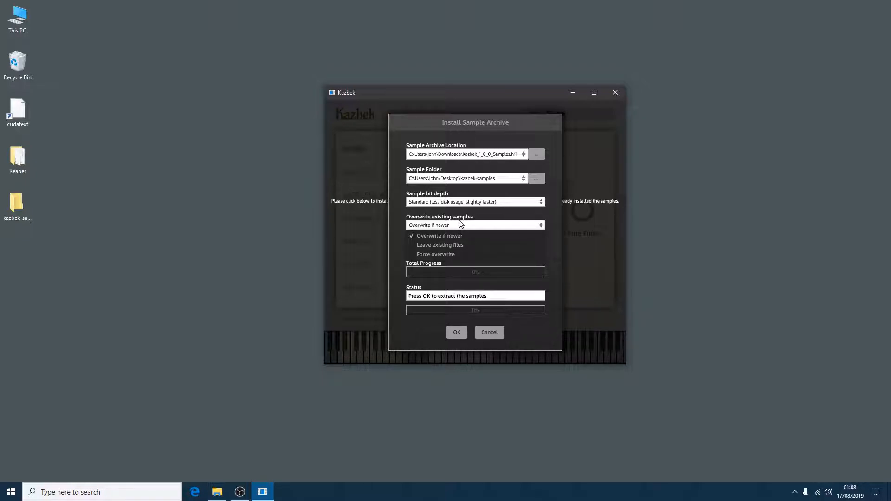
{"action": "left_click", "coordinate": [438, 235]}
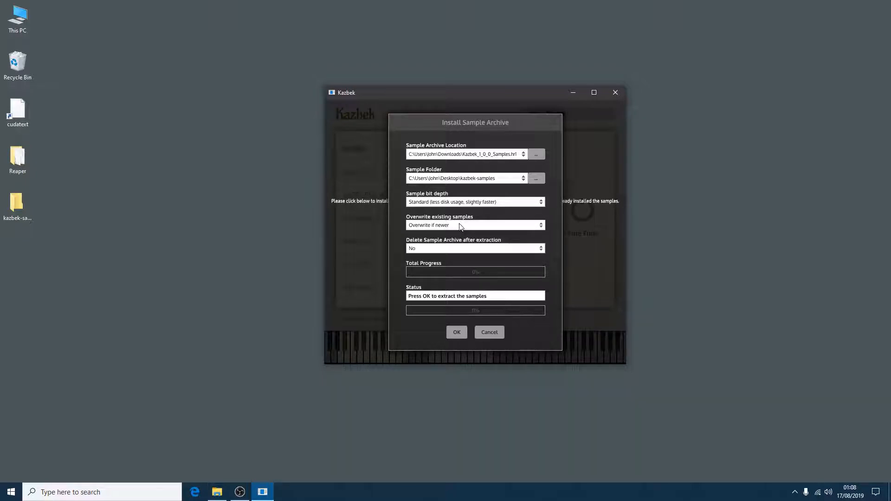
{"action": "left_click", "coordinate": [474, 249]}
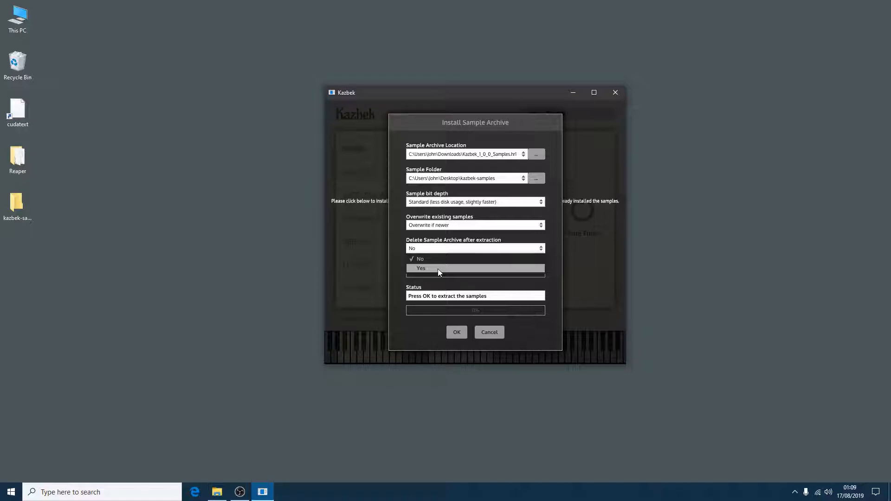
{"action": "left_click", "coordinate": [419, 258]}
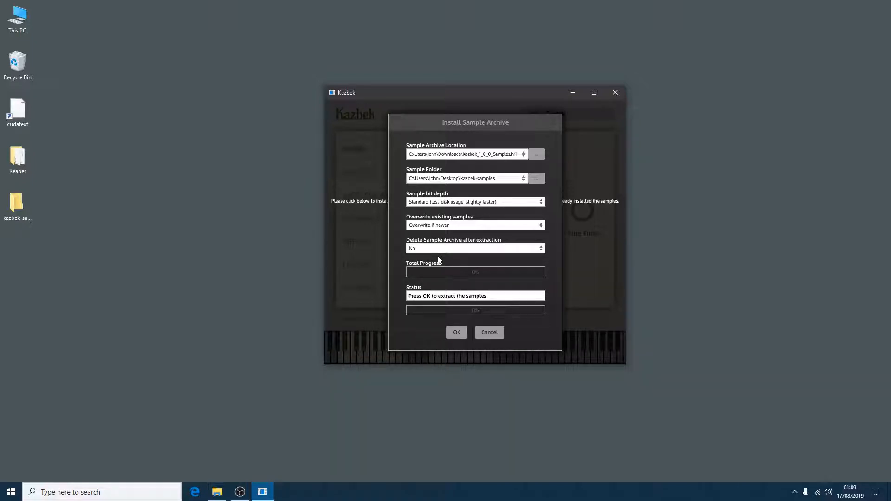
{"action": "mouse_move", "coordinate": [458, 259]}
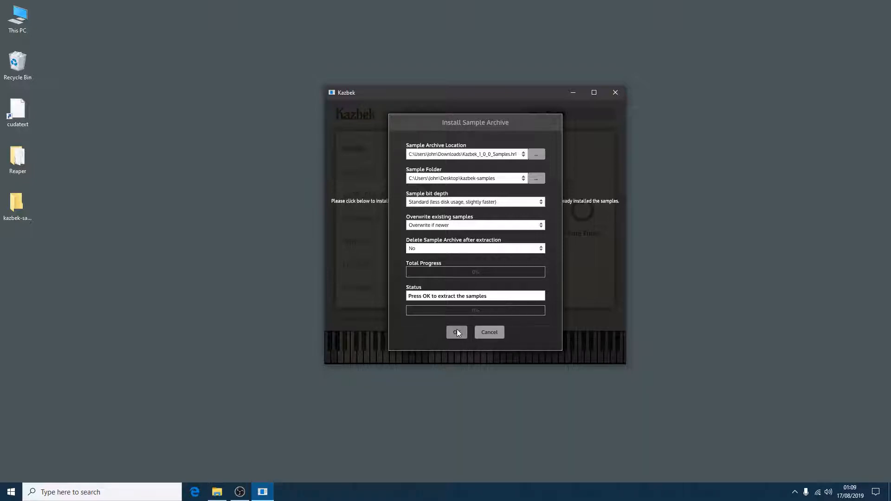
{"action": "left_click", "coordinate": [17, 206]}
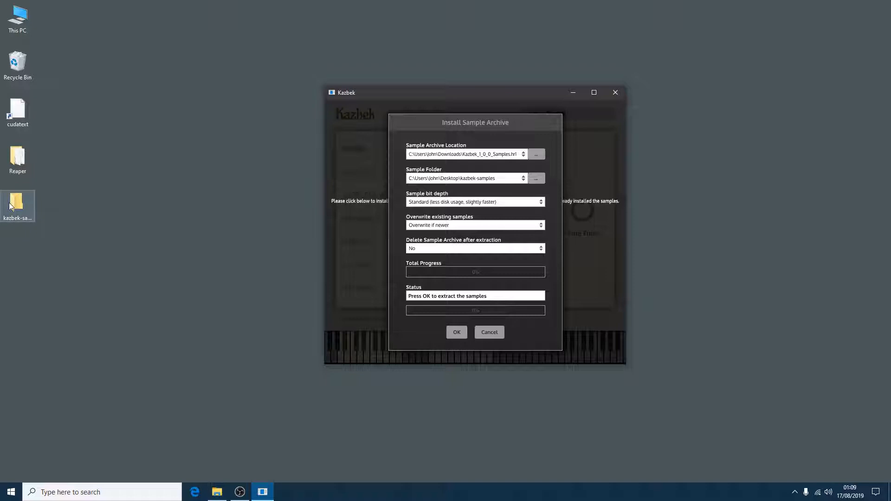
- Acknowledge the 'Samples imported' message and look into the kazbek-samples folder contents
{"action": "left_click", "coordinate": [456, 332]}
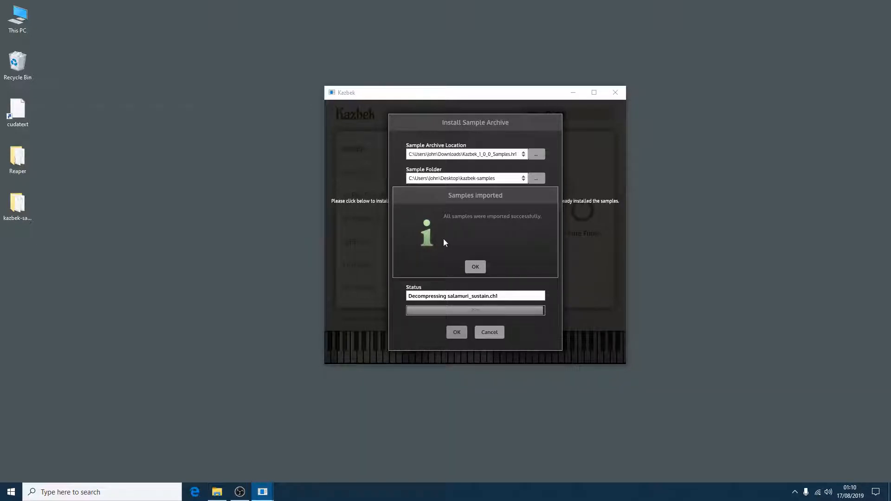
{"action": "left_click", "coordinate": [474, 267]}
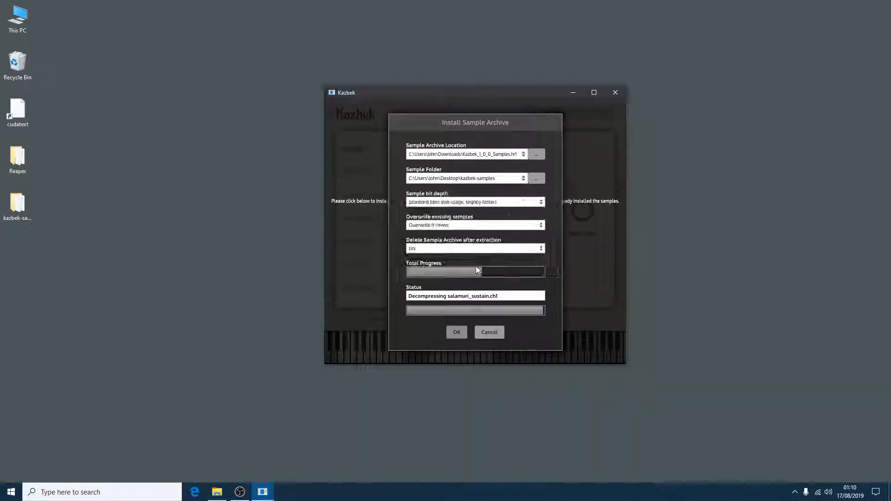
{"action": "left_click", "coordinate": [456, 332]}
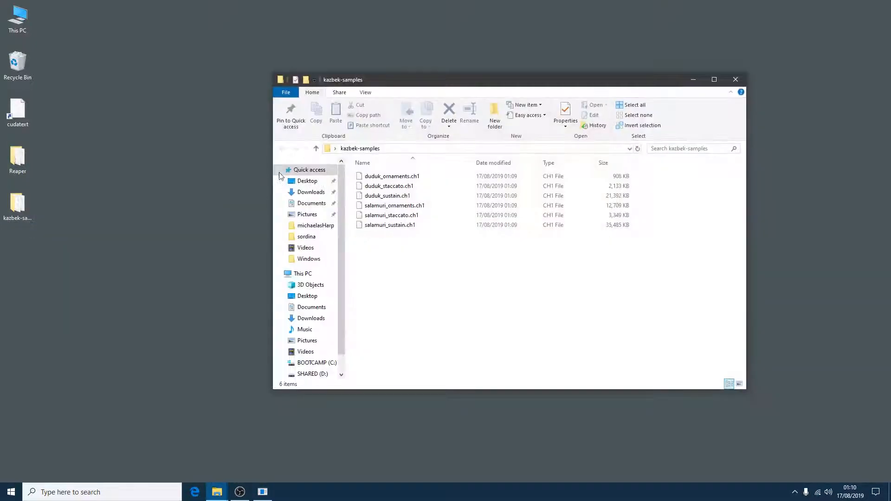
- Close the kazbek-samples folder window and the Kazbek standalone app, then bring up Start
{"action": "left_click", "coordinate": [390, 225]}
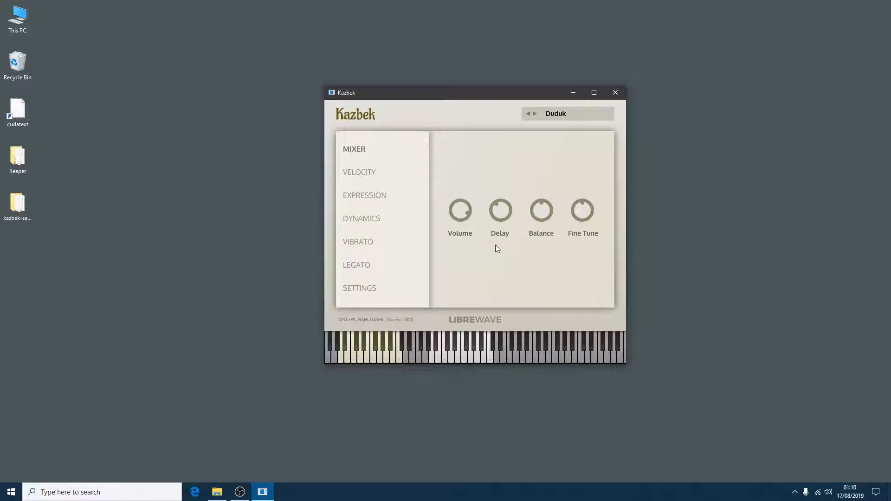
{"action": "mouse_move", "coordinate": [497, 157]}
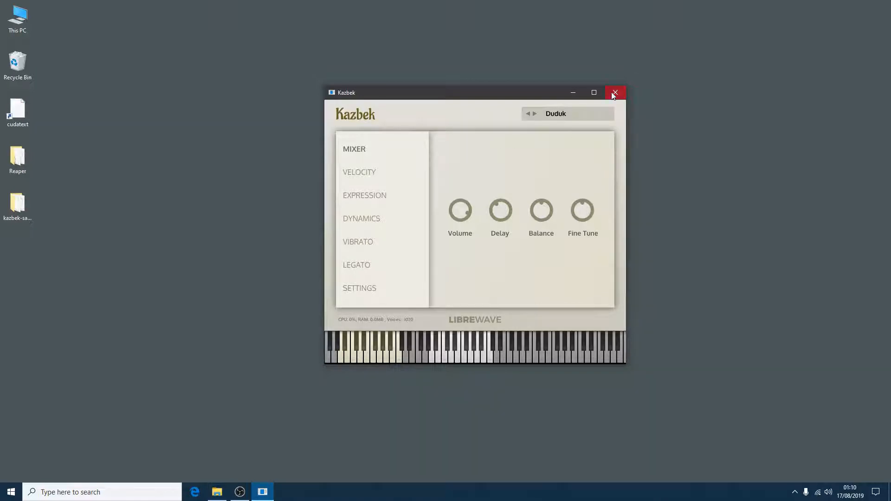
{"action": "left_click", "coordinate": [614, 92]}
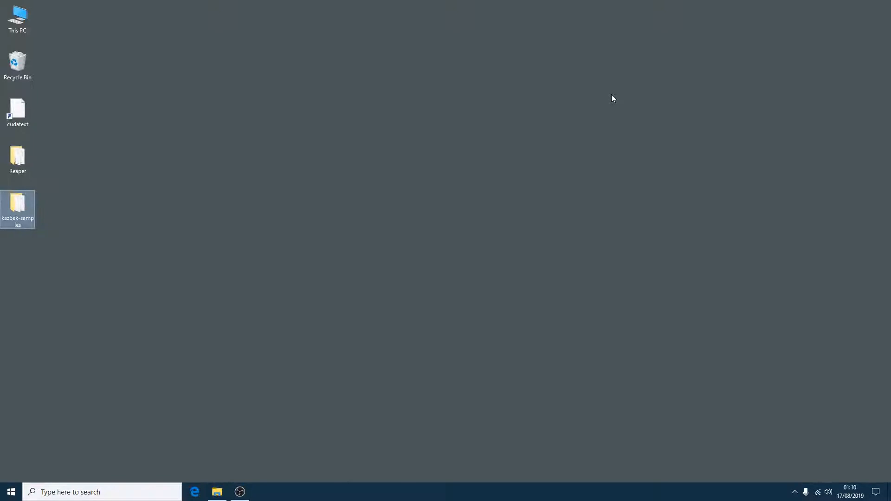
{"action": "left_click", "coordinate": [11, 491]}
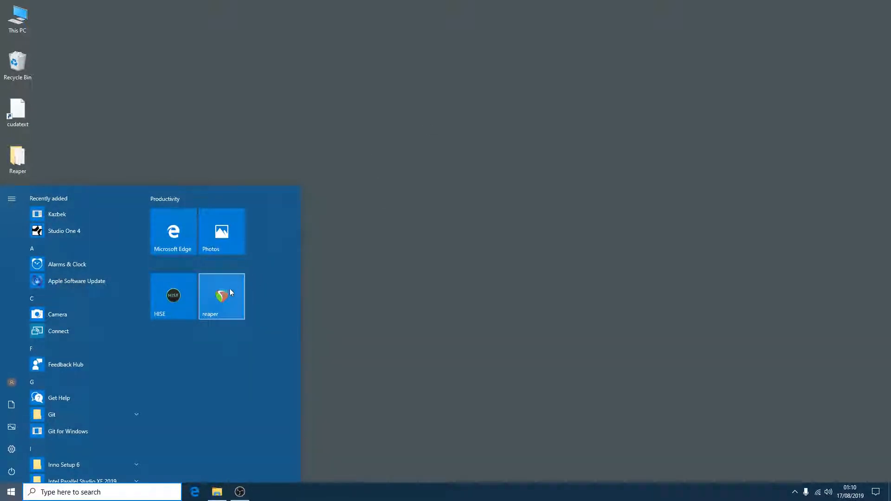
- Launch REAPER, add Kazbek on a new track, play two Duduk notes, and quit without saving
{"action": "left_click", "coordinate": [221, 296]}
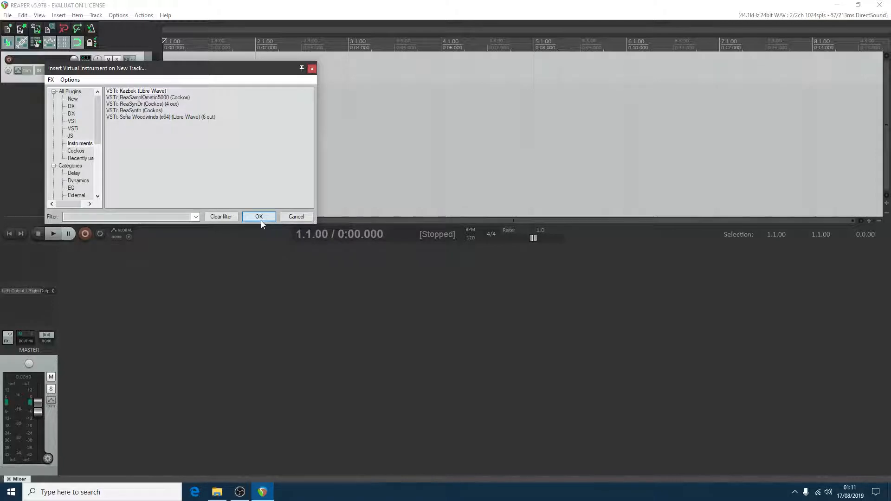
{"action": "left_click", "coordinate": [259, 216]}
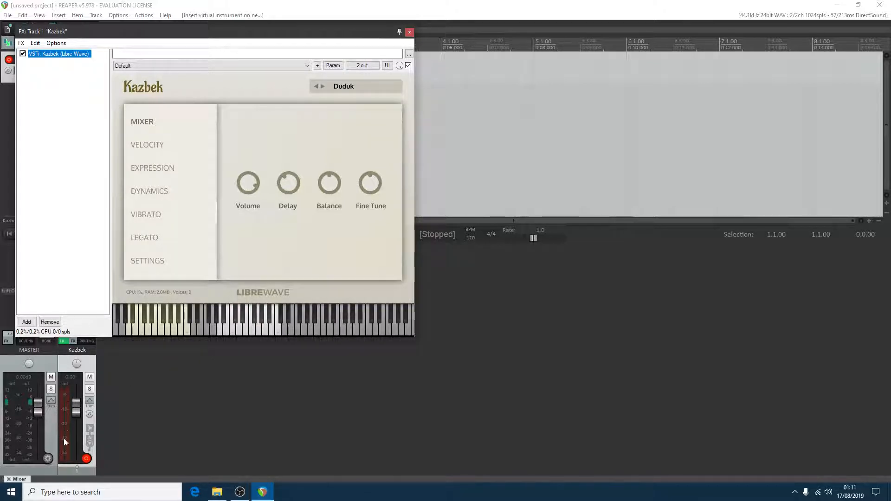
{"action": "left_click", "coordinate": [228, 321]}
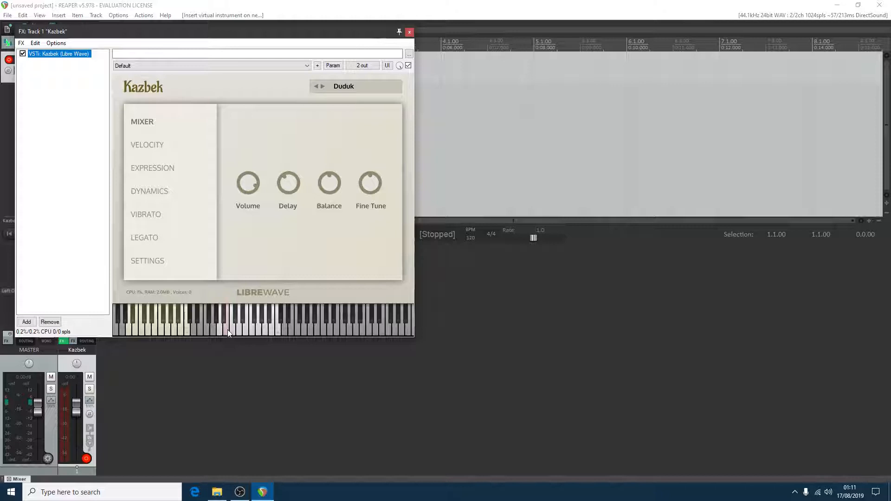
{"action": "left_click", "coordinate": [254, 324]}
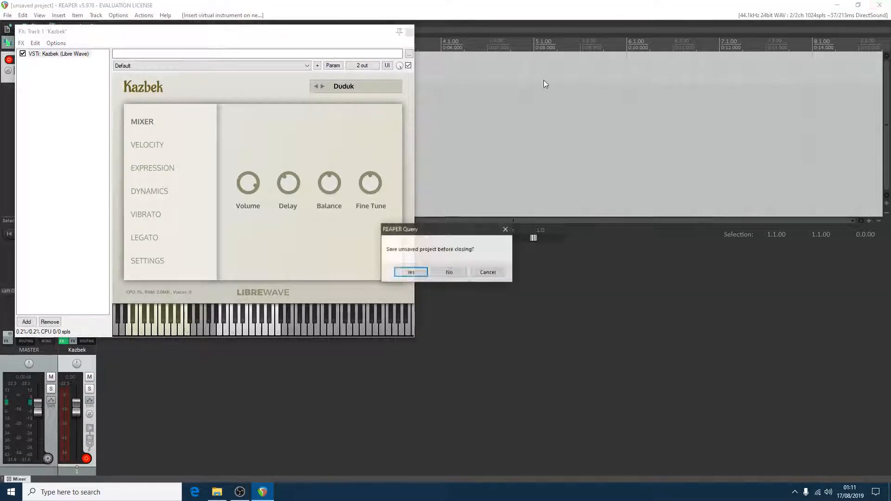
{"action": "left_click", "coordinate": [449, 272]}
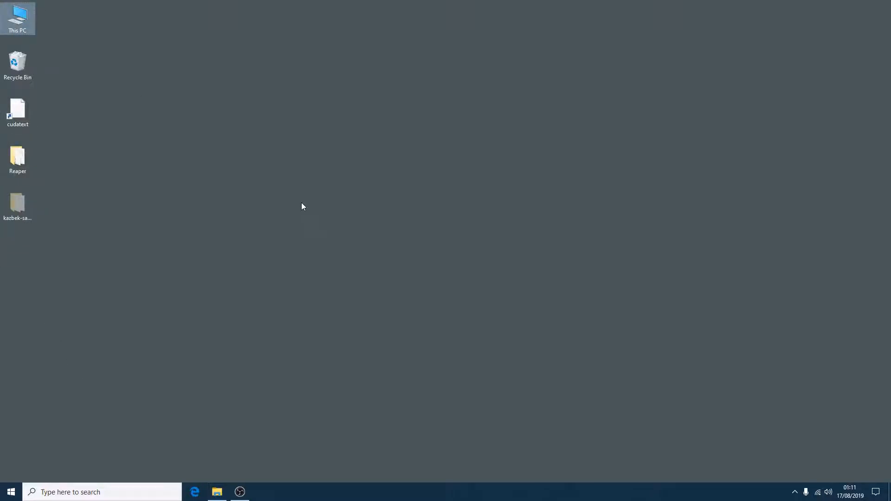
- Move the kazbek-samples folder off the desktop and reopen the Start menu
{"action": "left_click", "coordinate": [216, 491]}
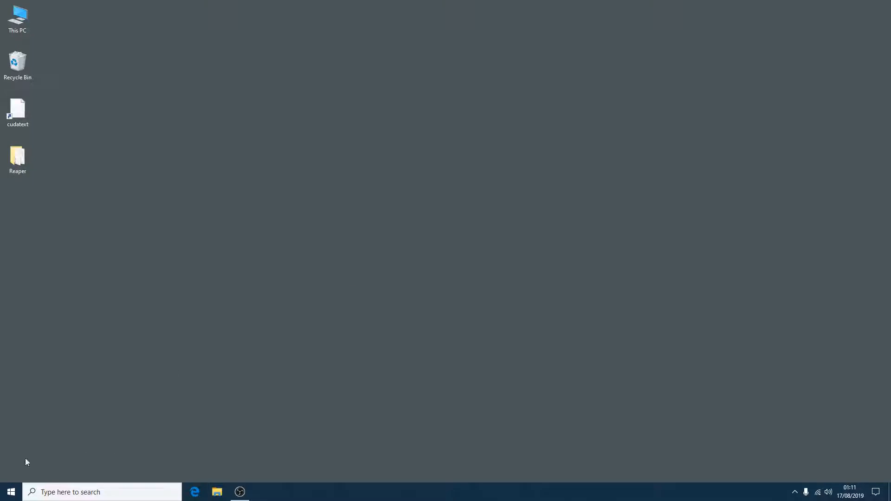
{"action": "left_click", "coordinate": [11, 491]}
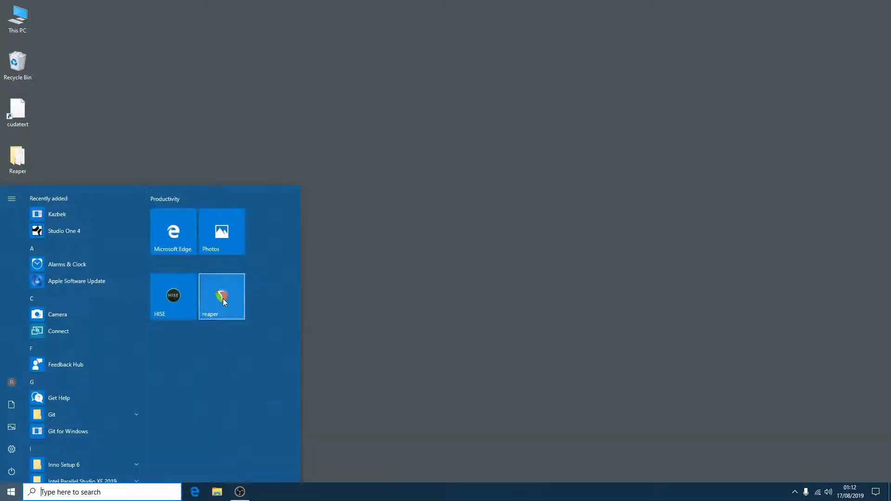
- Relaunch REAPER, insert VSTi Kazbek on a new track, ignore the missing sample directory warning, and try a note
{"action": "left_click", "coordinate": [221, 296]}
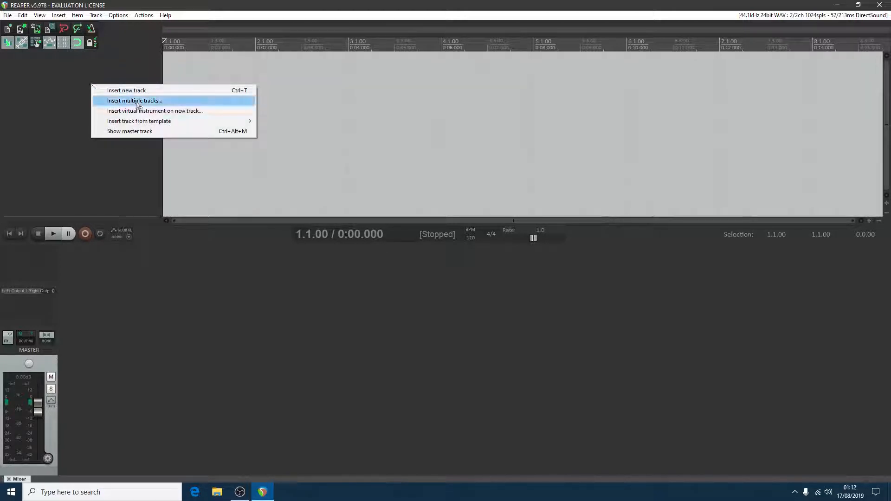
{"action": "left_click", "coordinate": [154, 110]}
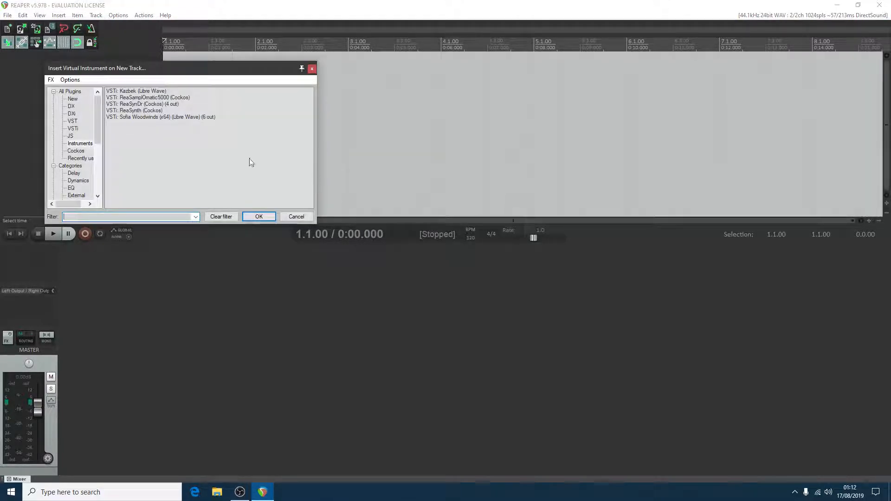
{"action": "left_click", "coordinate": [136, 91]}
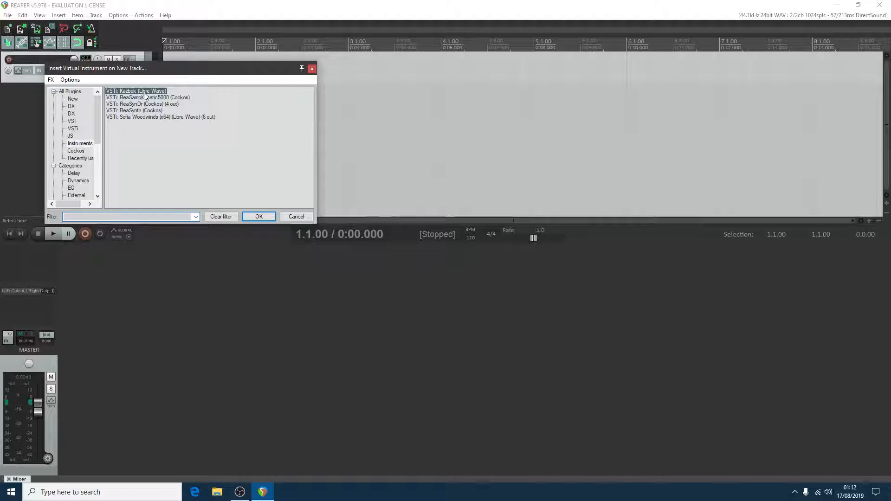
{"action": "left_click", "coordinate": [258, 217]}
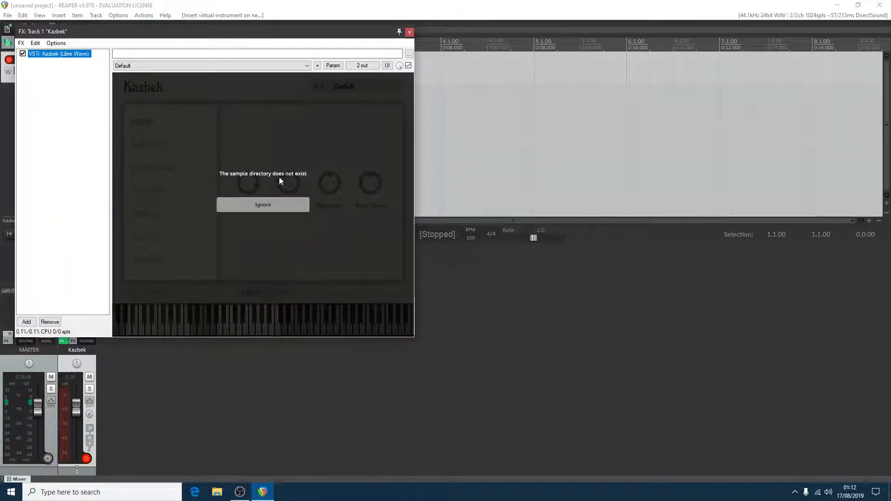
{"action": "mouse_move", "coordinate": [301, 183]}
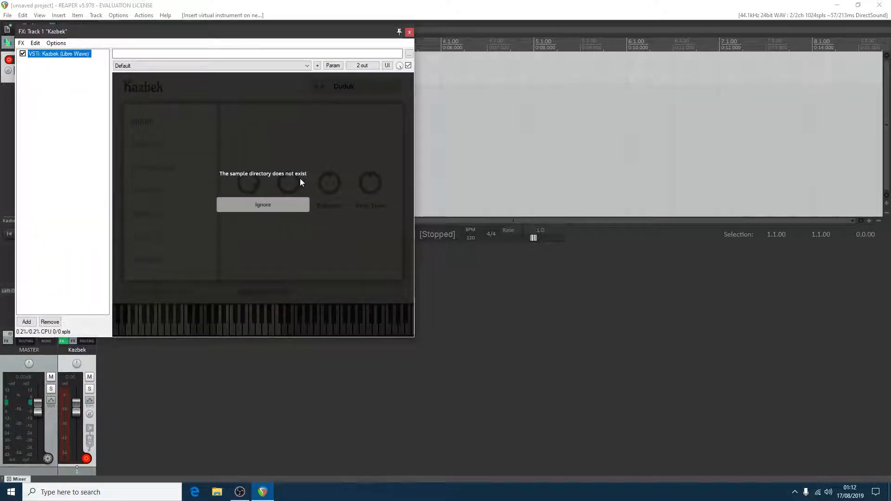
{"action": "left_click", "coordinate": [263, 205]}
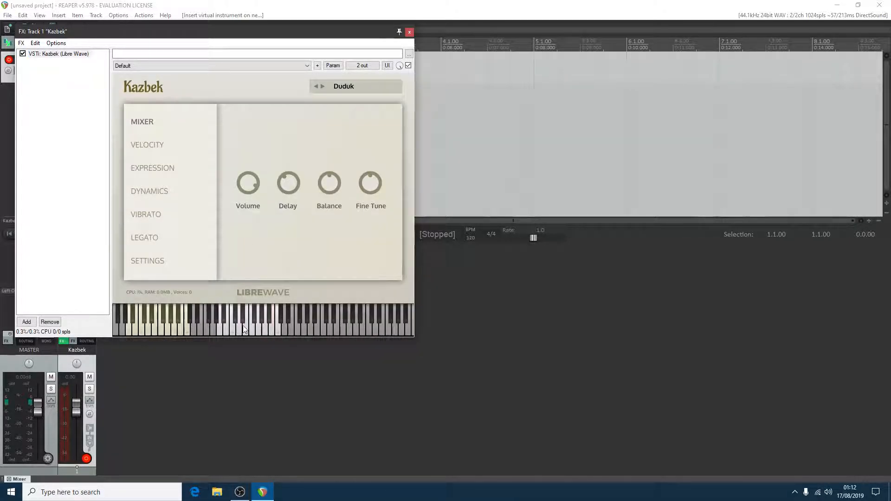
{"action": "left_click", "coordinate": [147, 261]}
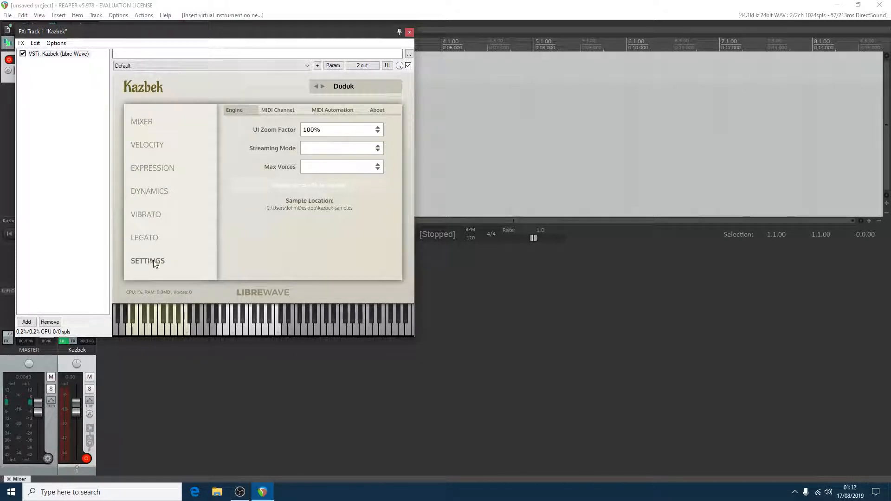
{"action": "mouse_move", "coordinate": [241, 114]}
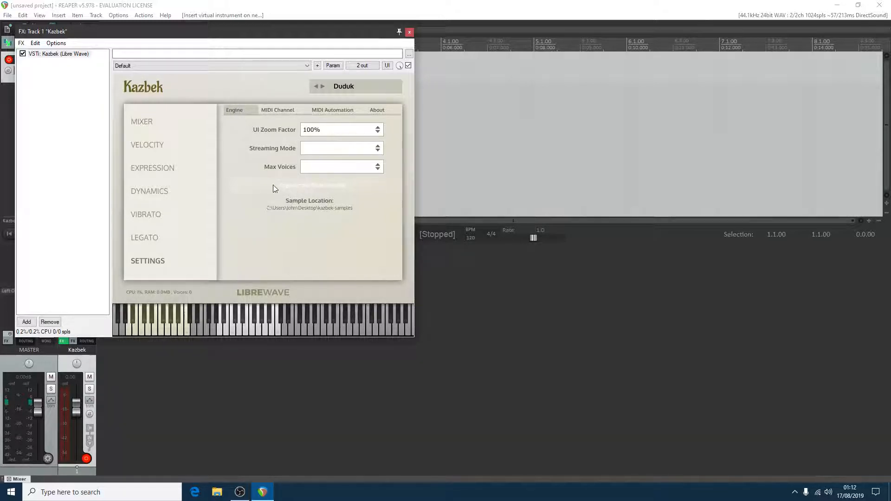
{"action": "mouse_move", "coordinate": [359, 193]}
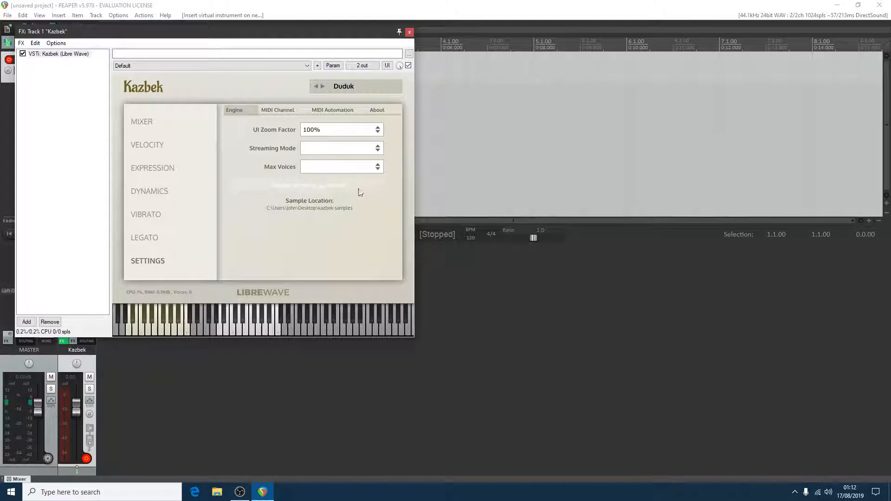
{"action": "mouse_move", "coordinate": [316, 191]}
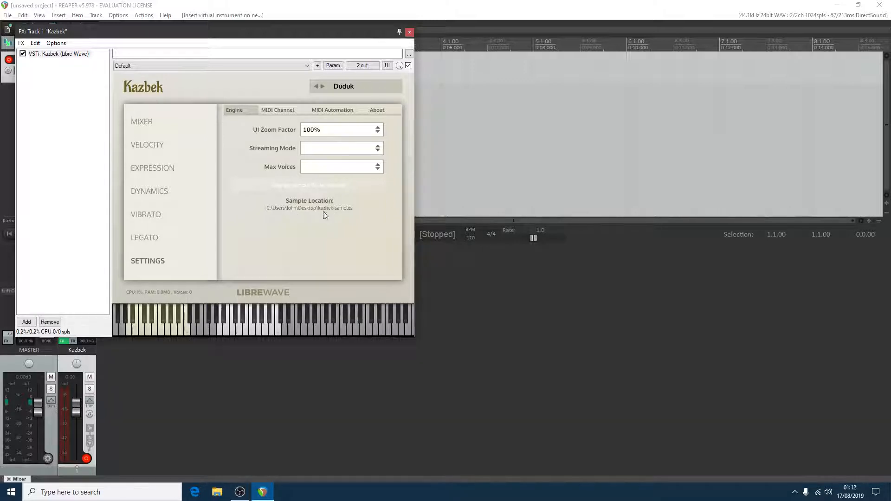
{"action": "mouse_move", "coordinate": [347, 213]}
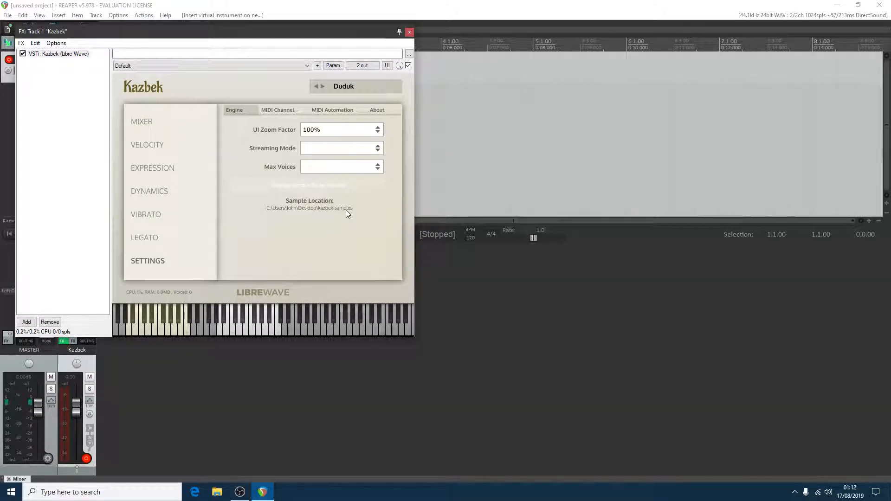
- Point Kazbek's sample folder to Downloads > kazbek-samples and acknowledge the relocated notice
{"action": "left_click", "coordinate": [309, 208]}
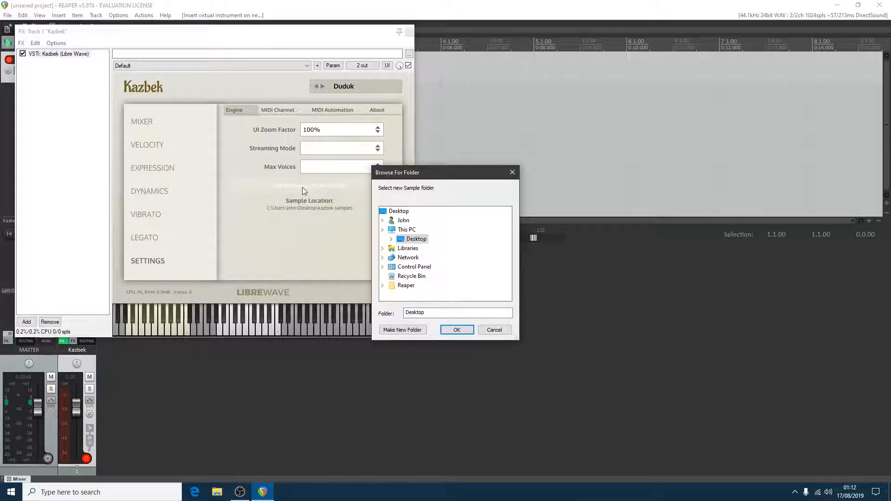
{"action": "left_click", "coordinate": [382, 229]}
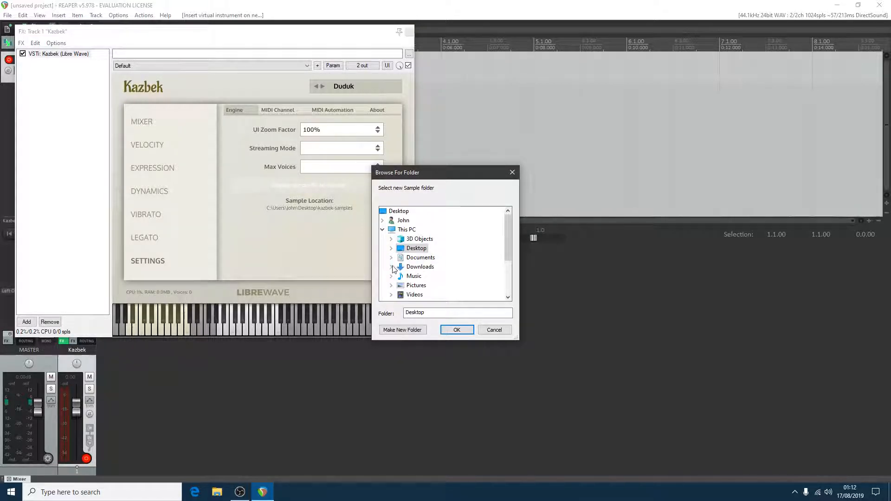
{"action": "left_click", "coordinate": [434, 276]}
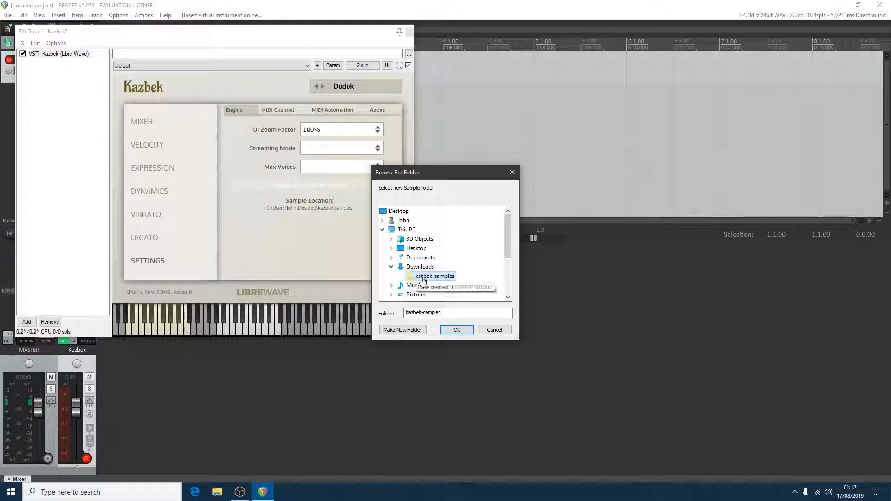
{"action": "left_click", "coordinate": [457, 330]}
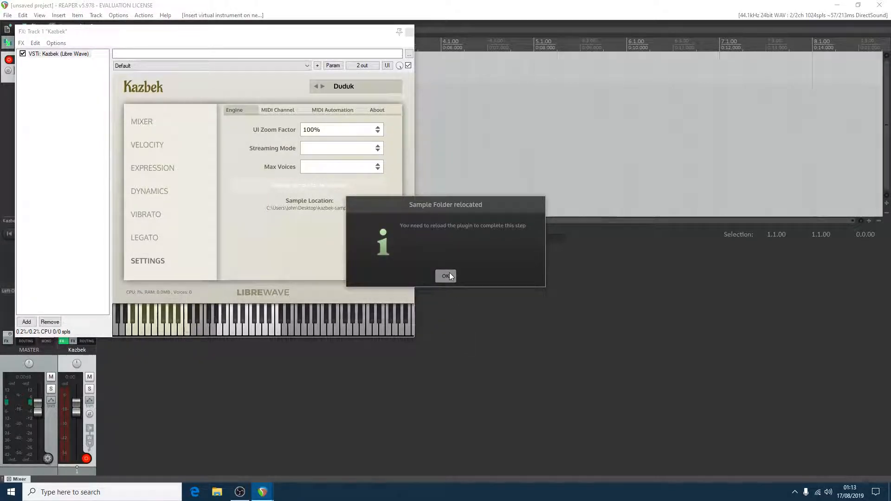
{"action": "left_click", "coordinate": [445, 275]}
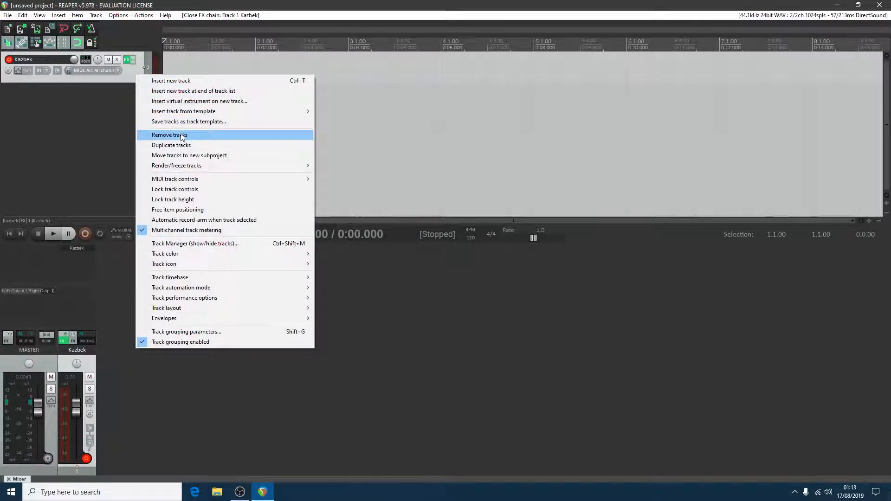
- Remove the old Kazbek track, insert a fresh Kazbek track loading Duduk, and play a test note
{"action": "left_click", "coordinate": [169, 134]}
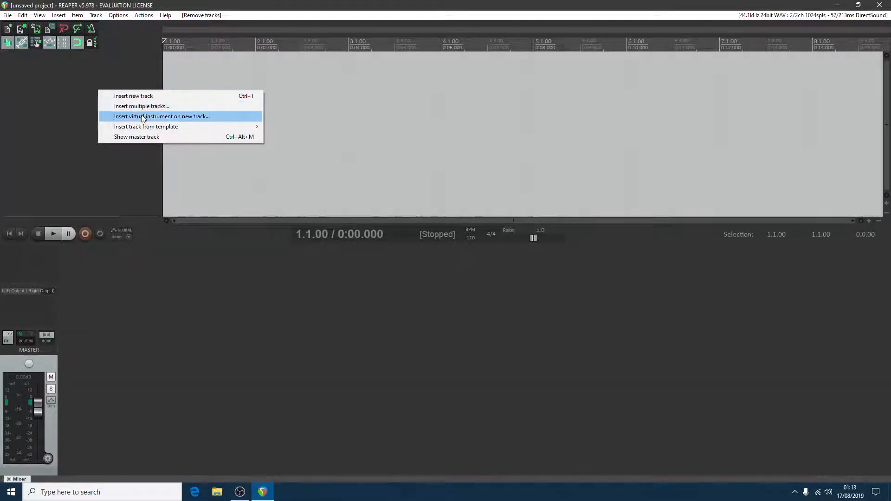
{"action": "left_click", "coordinate": [162, 116]}
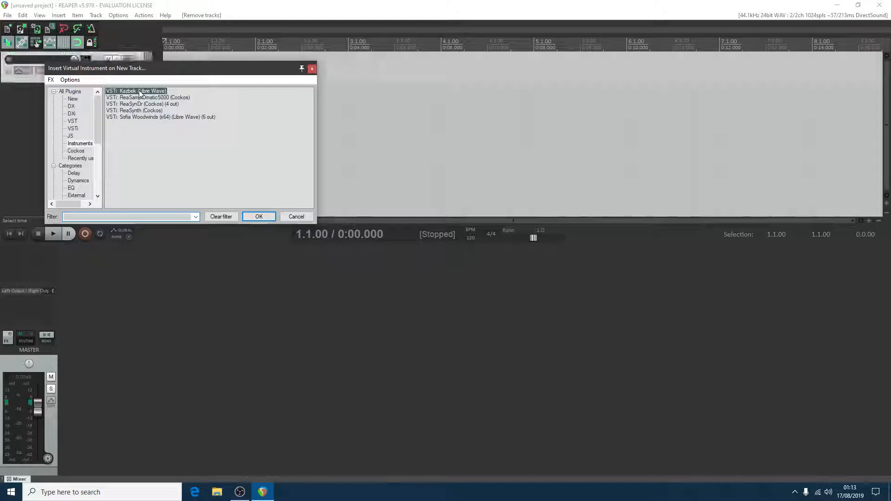
{"action": "left_click", "coordinate": [258, 216]}
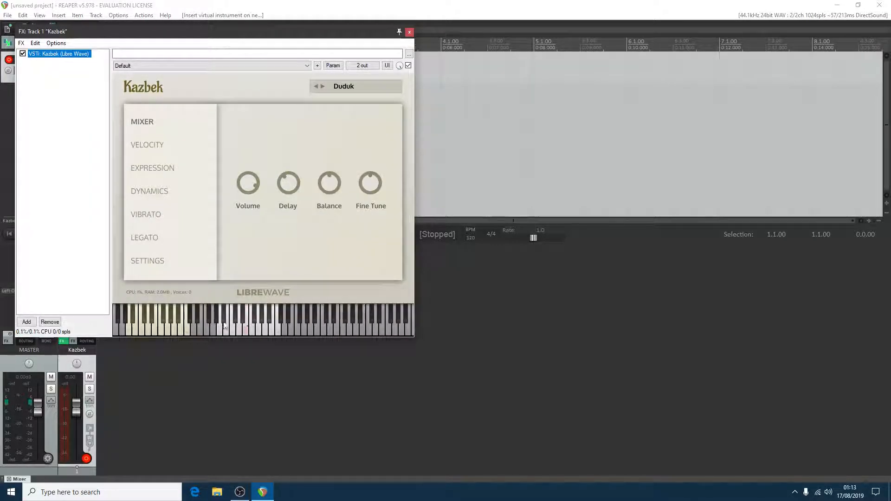
{"action": "left_click", "coordinate": [223, 326]}
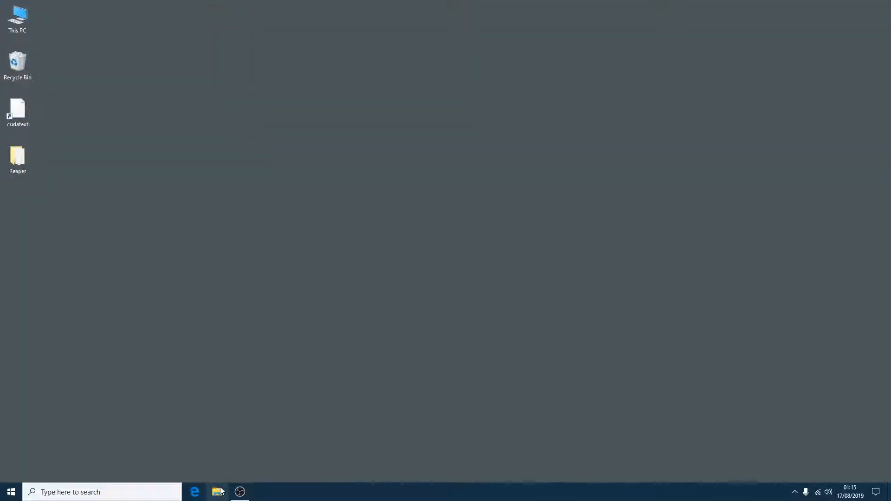
- Browse File Explorer to C:\Users\John, enable Hidden items, and select the revealed AppData folder
{"action": "left_click", "coordinate": [216, 491]}
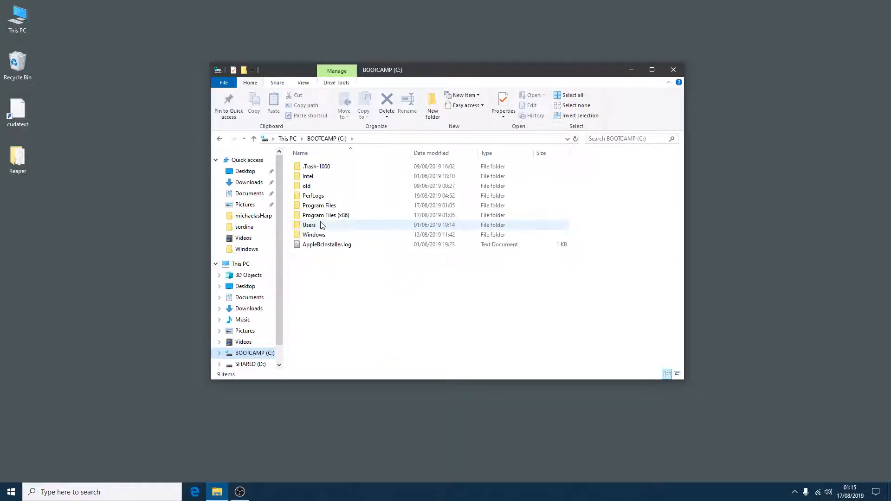
{"action": "double_click", "coordinate": [309, 224]}
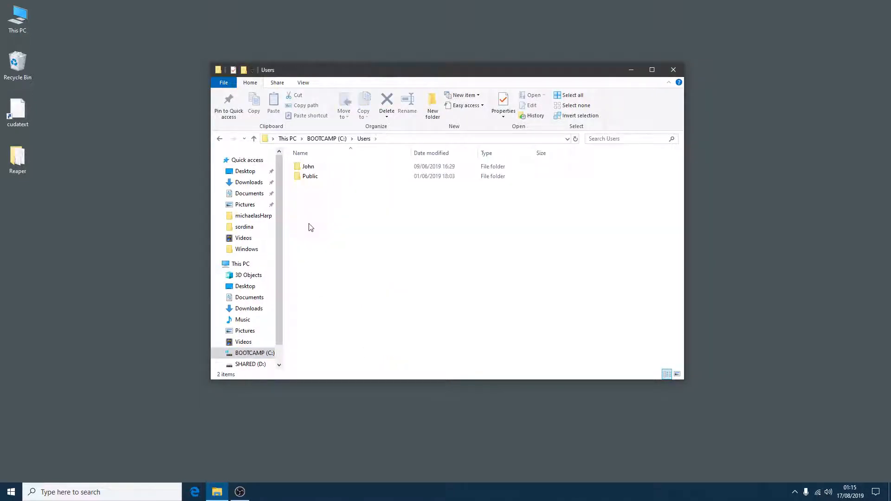
{"action": "double_click", "coordinate": [308, 166]}
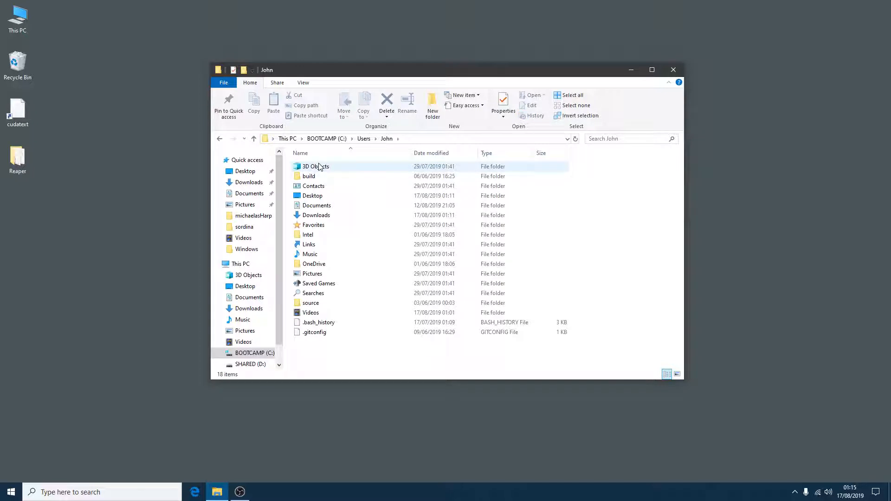
{"action": "left_click", "coordinate": [303, 82]}
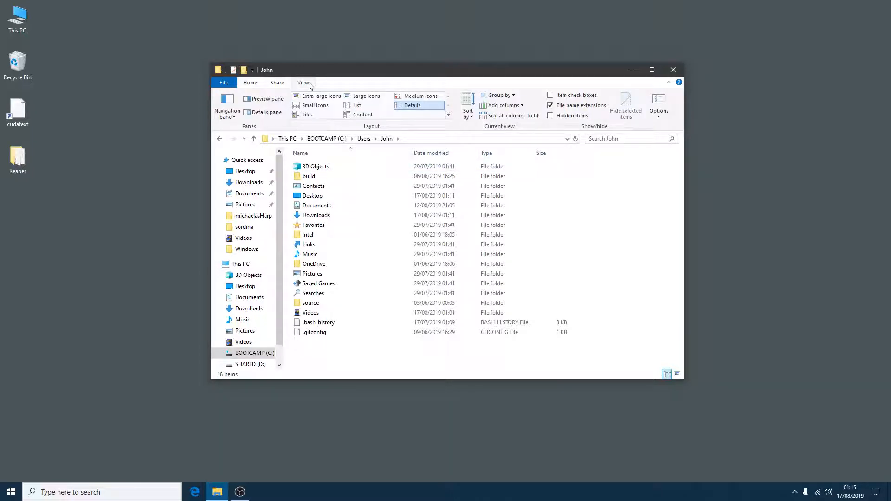
{"action": "left_click", "coordinate": [550, 116]}
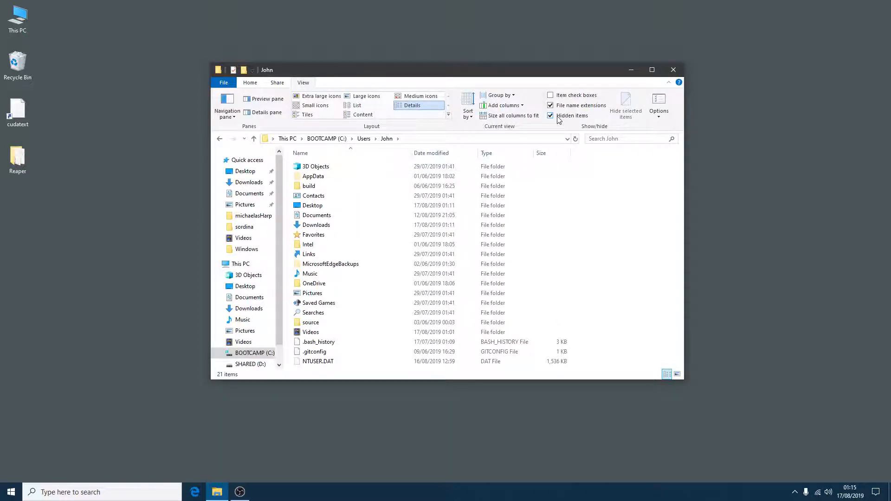
{"action": "left_click", "coordinate": [313, 176]}
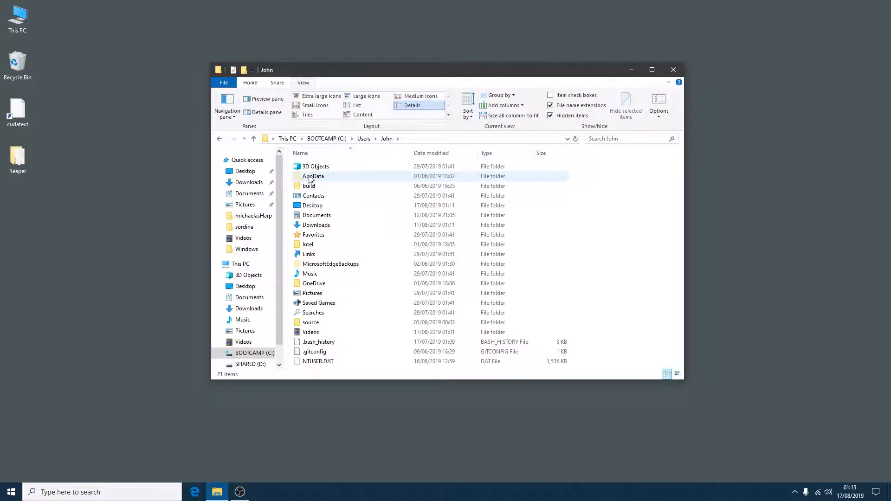
- Navigate AppData > Roaming > Libre Wave > Kazbek to reach the plugin's settings folder
{"action": "double_click", "coordinate": [313, 176]}
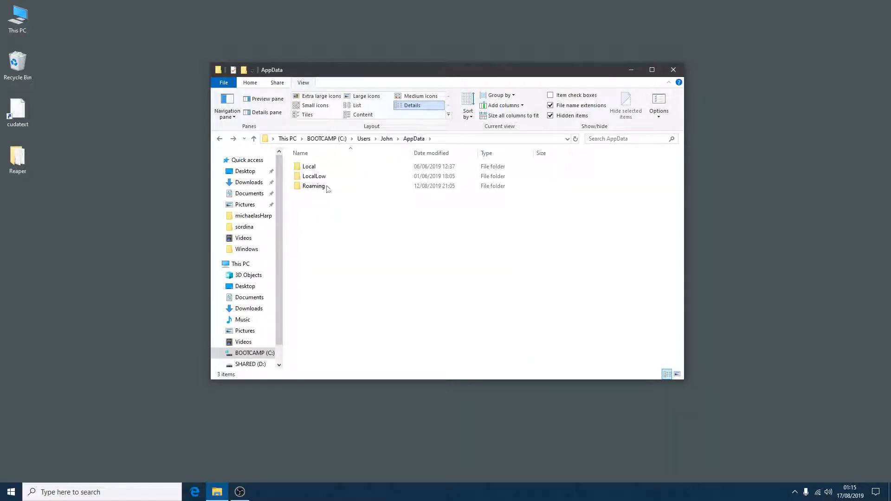
{"action": "left_click", "coordinate": [313, 186]}
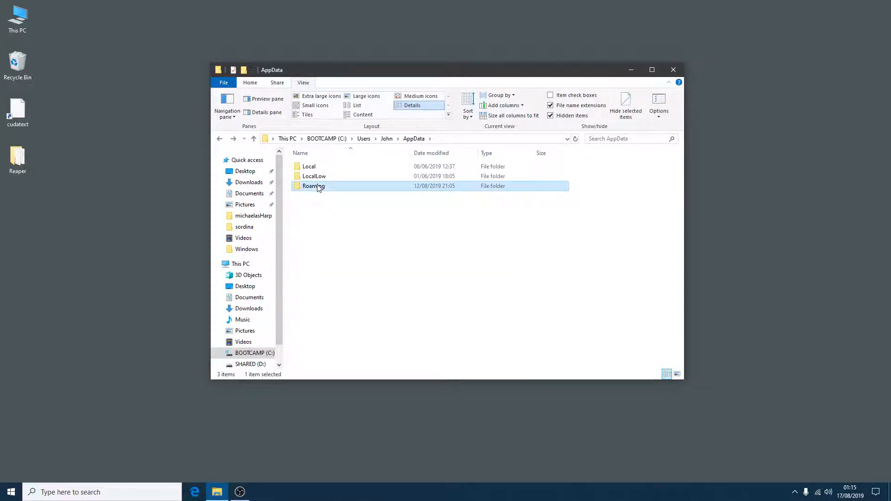
{"action": "double_click", "coordinate": [313, 185]}
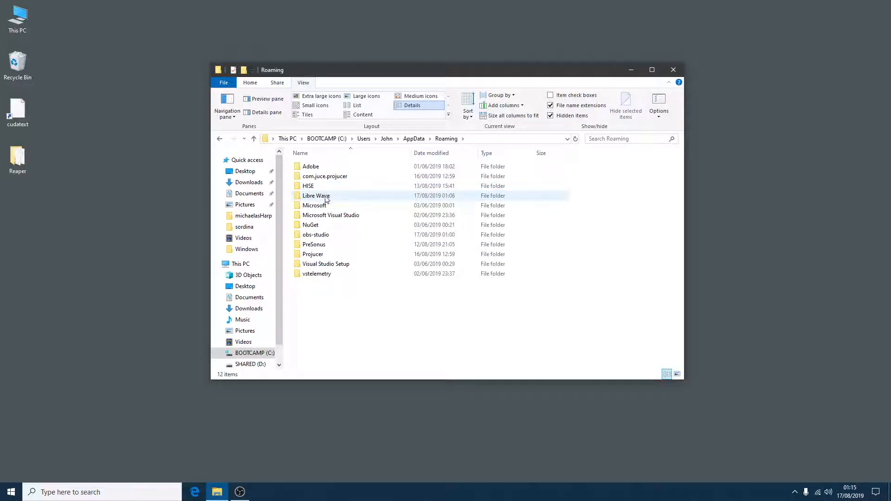
{"action": "double_click", "coordinate": [316, 196]}
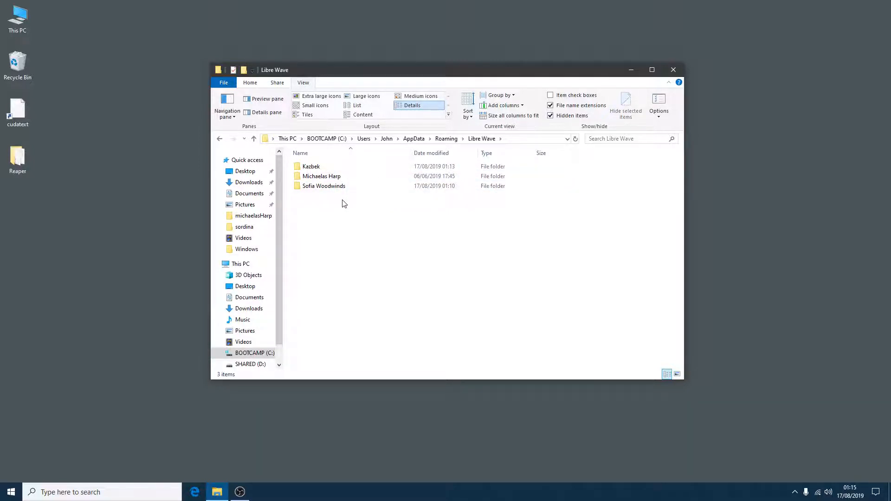
{"action": "left_click", "coordinate": [312, 166]}
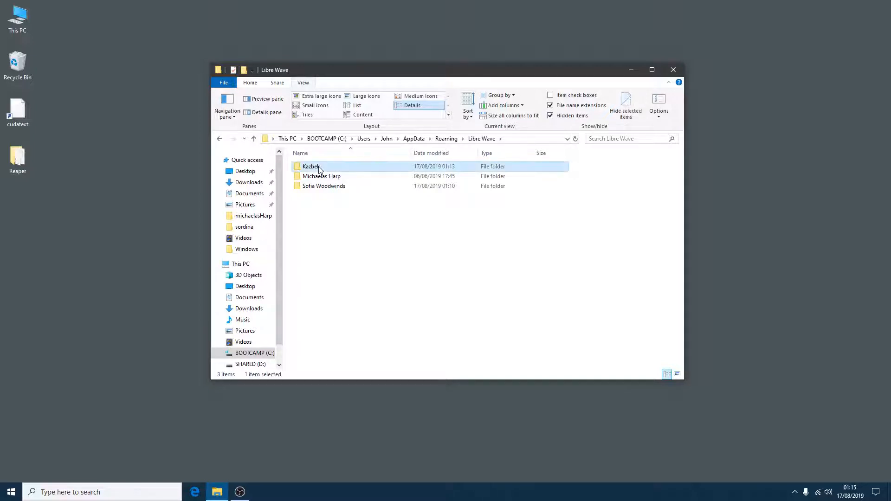
{"action": "double_click", "coordinate": [311, 166]}
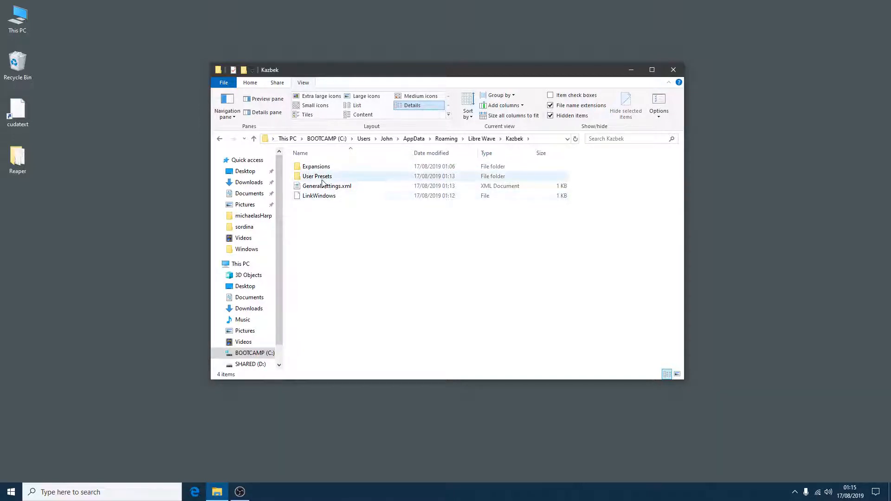
- Inspect the User Presets folder and LinkWindows file, then close the Explorer window
{"action": "double_click", "coordinate": [317, 175]}
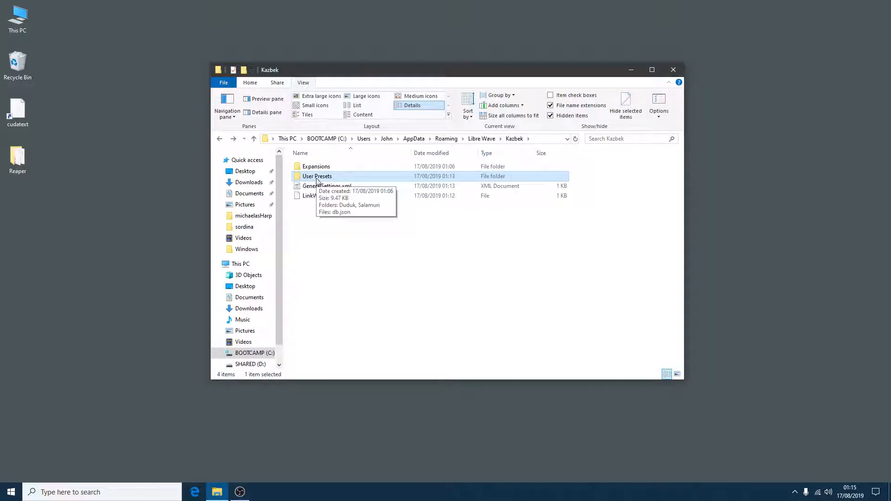
{"action": "left_click", "coordinate": [397, 255]}
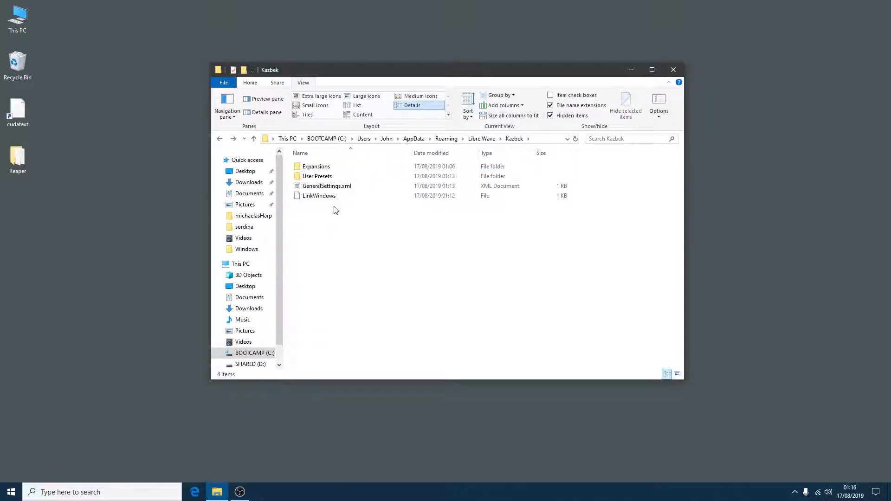
{"action": "left_click", "coordinate": [319, 195]}
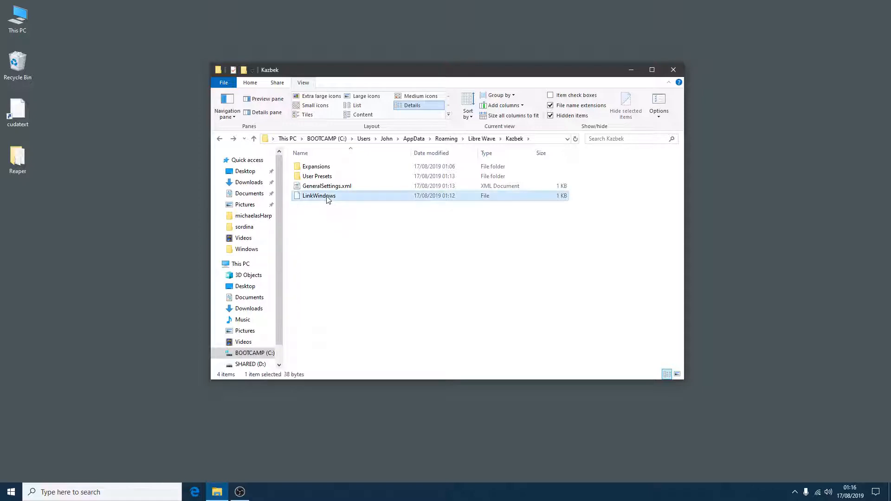
{"action": "mouse_move", "coordinate": [326, 197]}
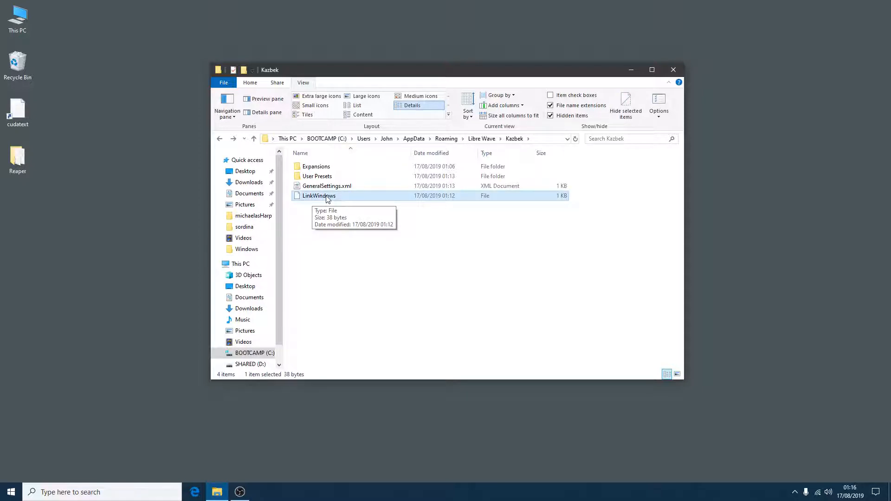
{"action": "left_click", "coordinate": [481, 138]}
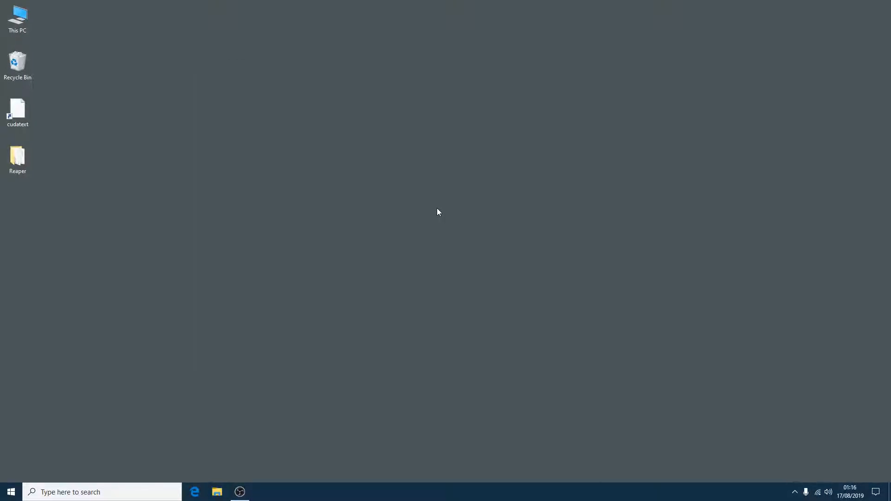
- Search 'kaz' in Windows Start to relaunch the Kazbek standalone app
{"action": "type", "text": "kaz"}
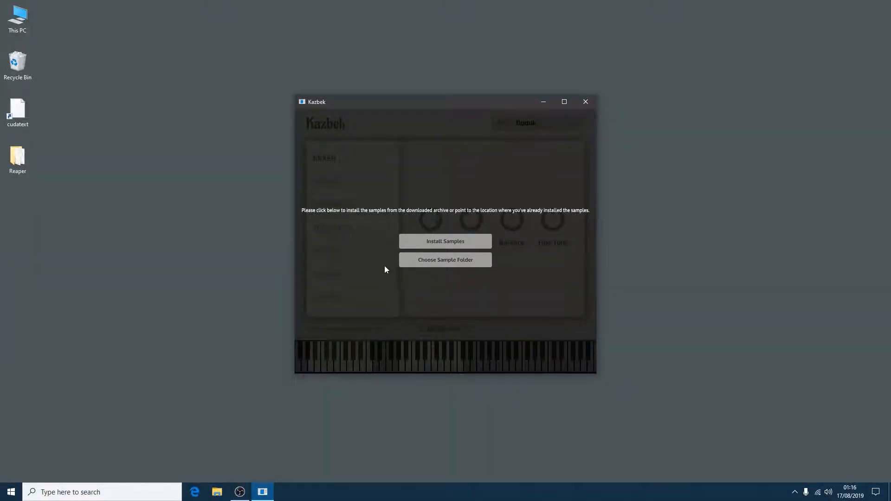
{"action": "mouse_move", "coordinate": [468, 265]}
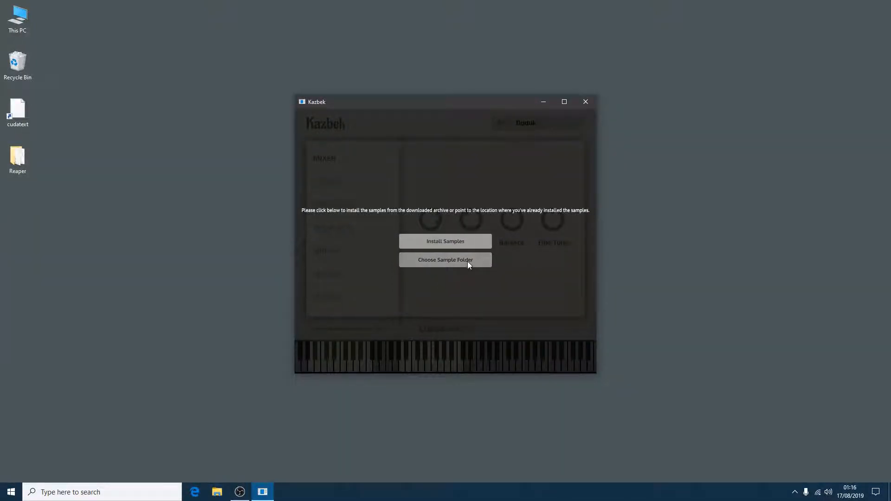
{"action": "mouse_move", "coordinate": [508, 232]}
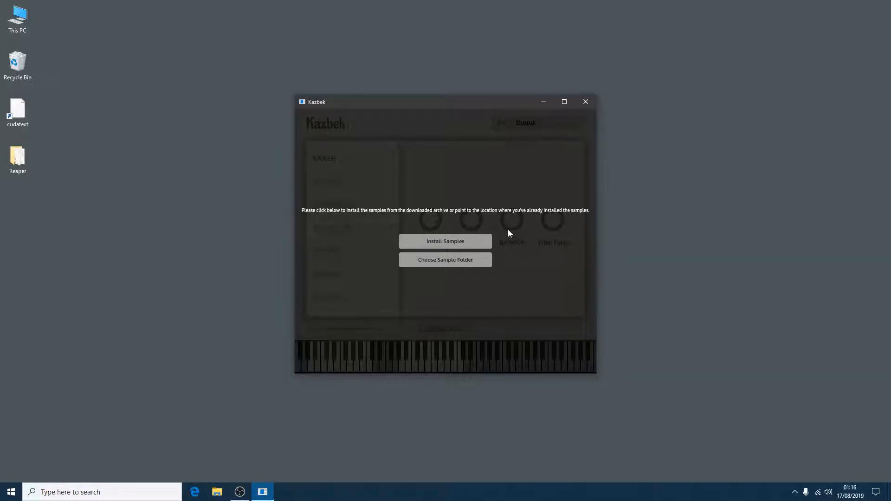
{"action": "mouse_move", "coordinate": [521, 245]}
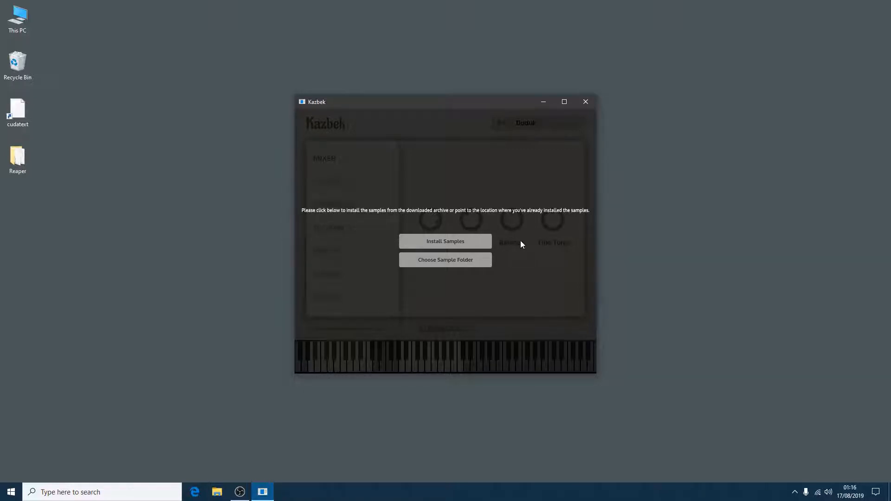